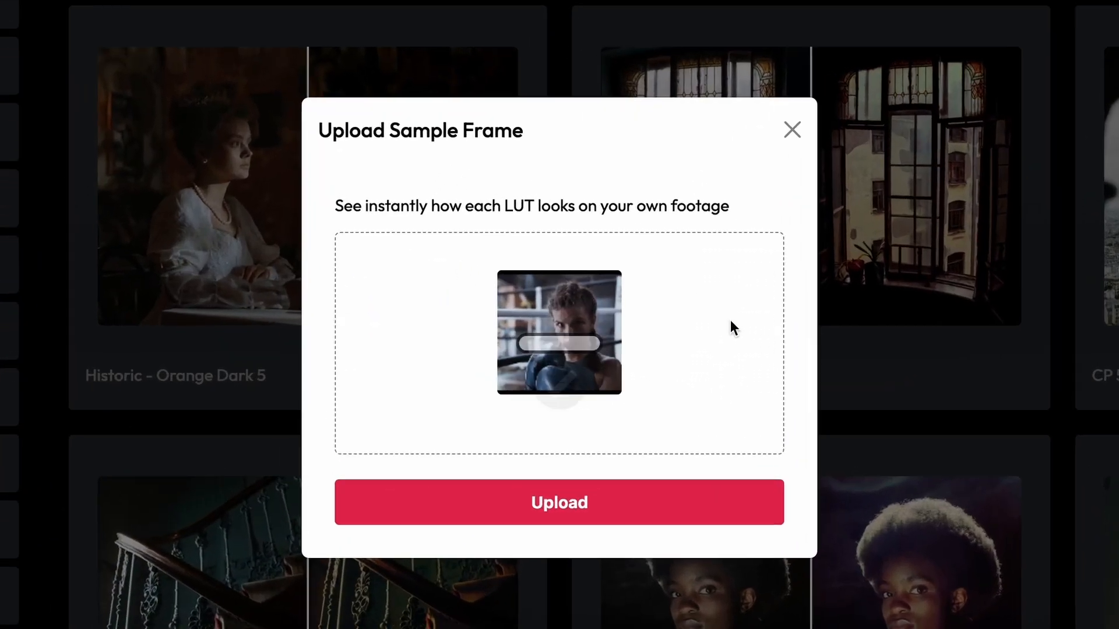
Add the boxer sample frame in LUTmatcher's Upload Sample Frame dialog
click(558, 502)
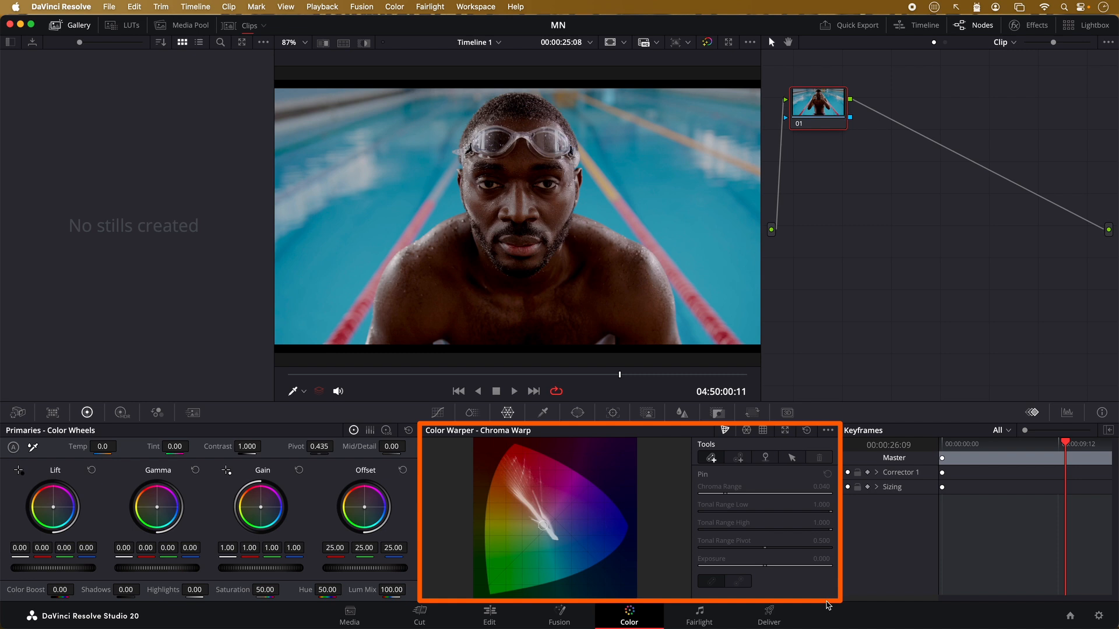
Switch the Color Warper to the Hue-Saturation grid, then to Chroma-Luma
click(748, 432)
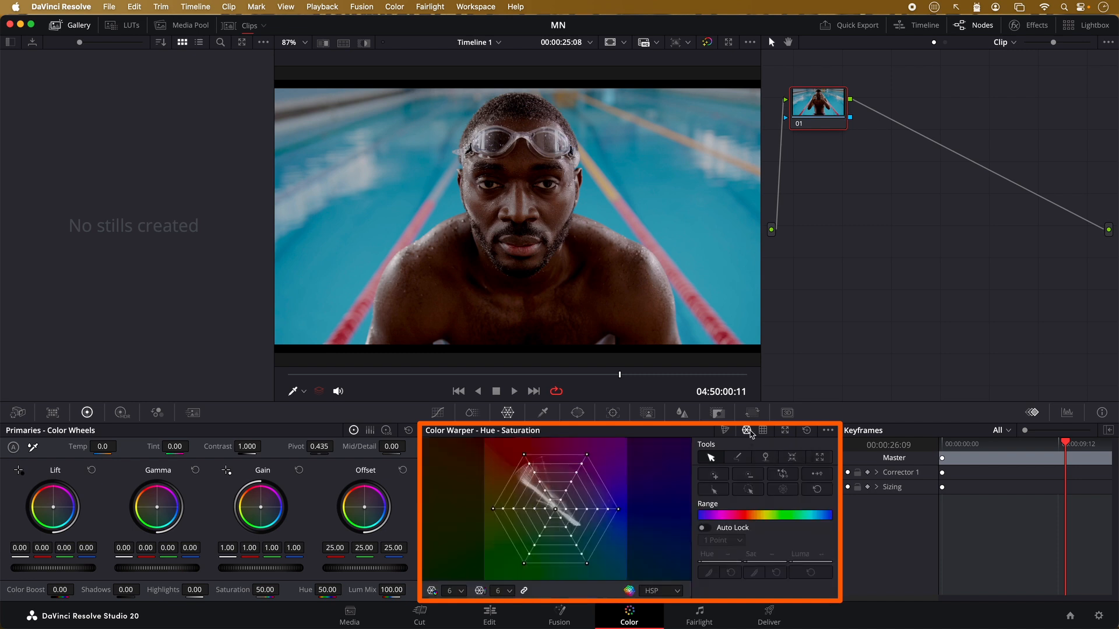
click(763, 431)
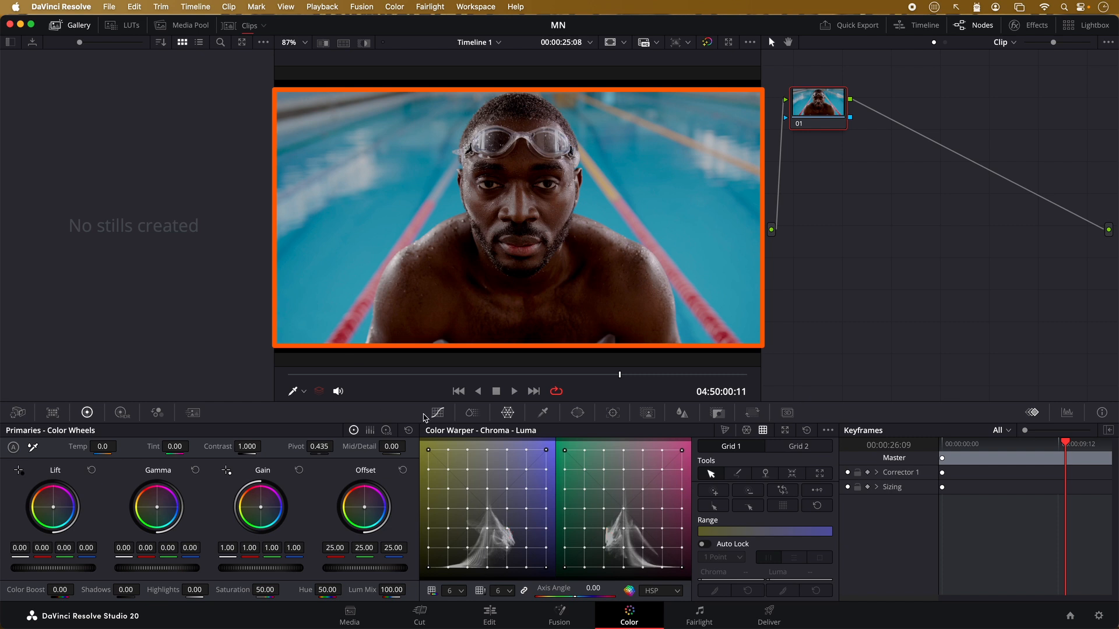
mouse_move(438, 413)
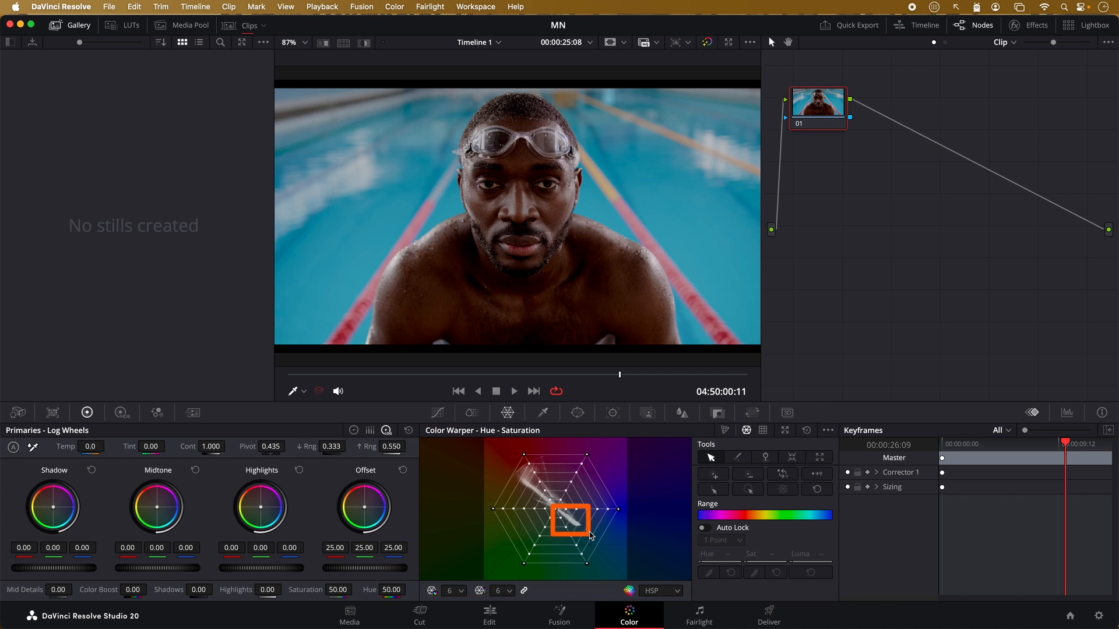
mouse_move(613, 505)
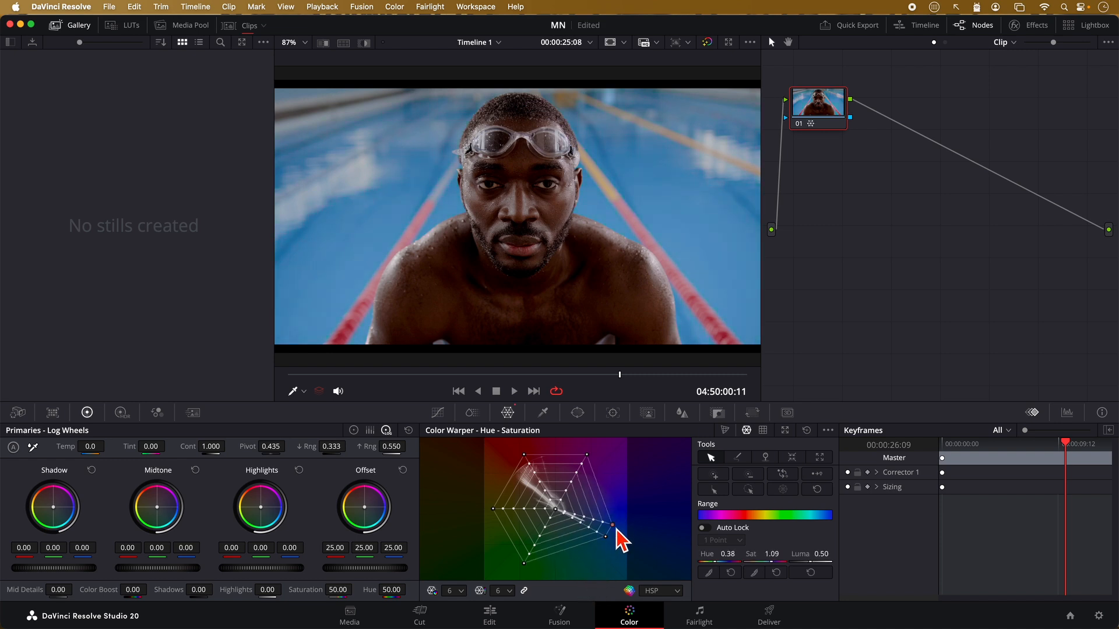
Try purple, grey and green on the water's cyan point, settling on deeper blue
drag(616, 527, 612, 533)
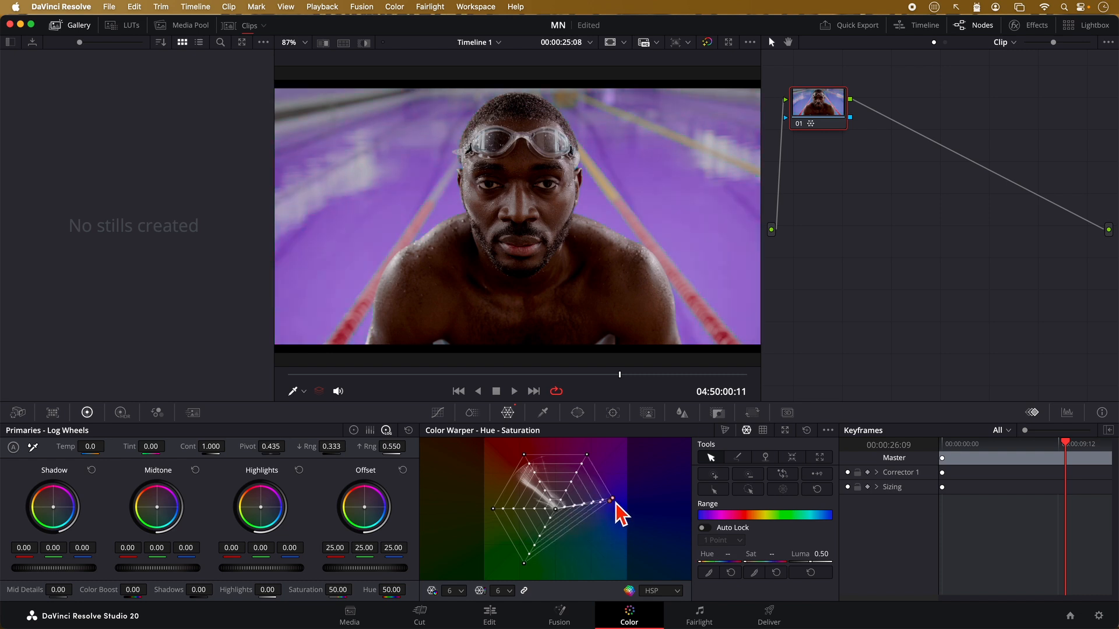
drag(614, 500, 579, 534)
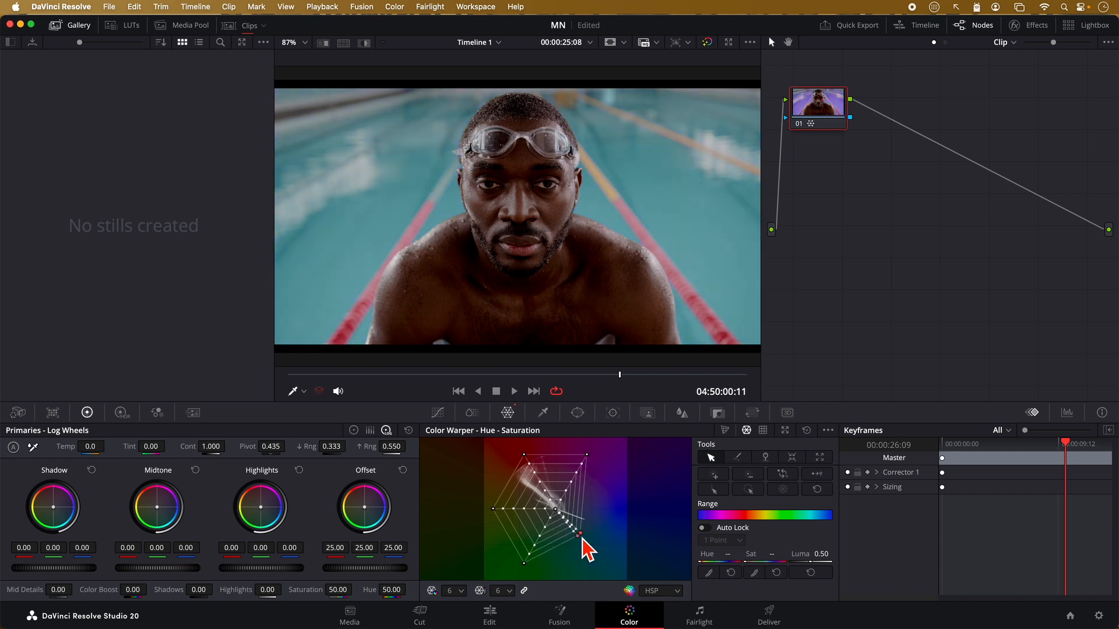
drag(579, 533, 610, 519)
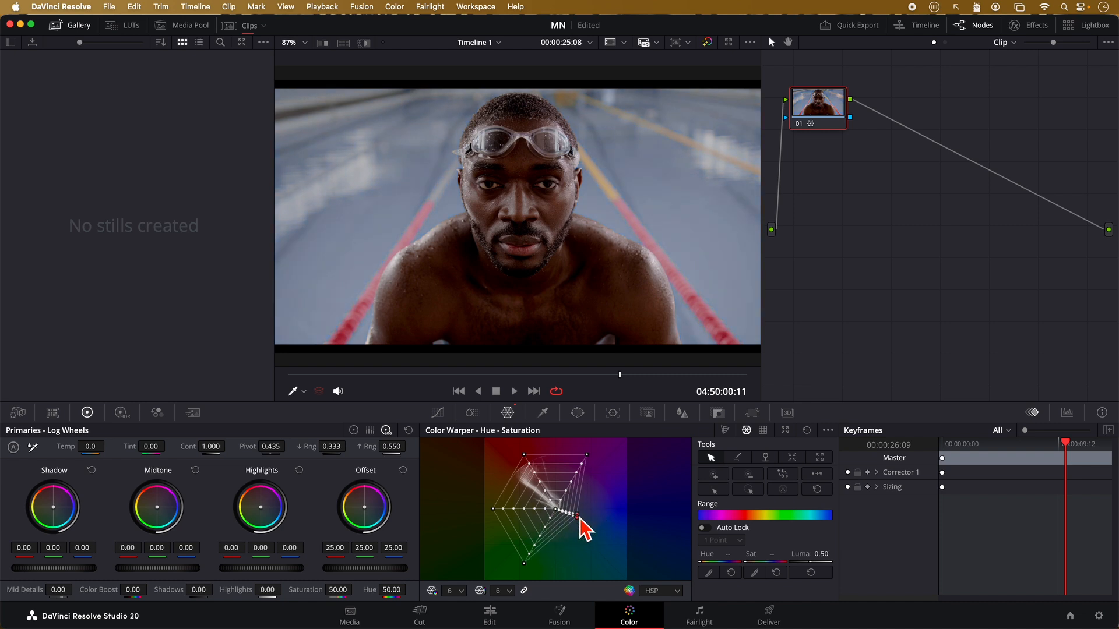
drag(585, 514, 558, 509)
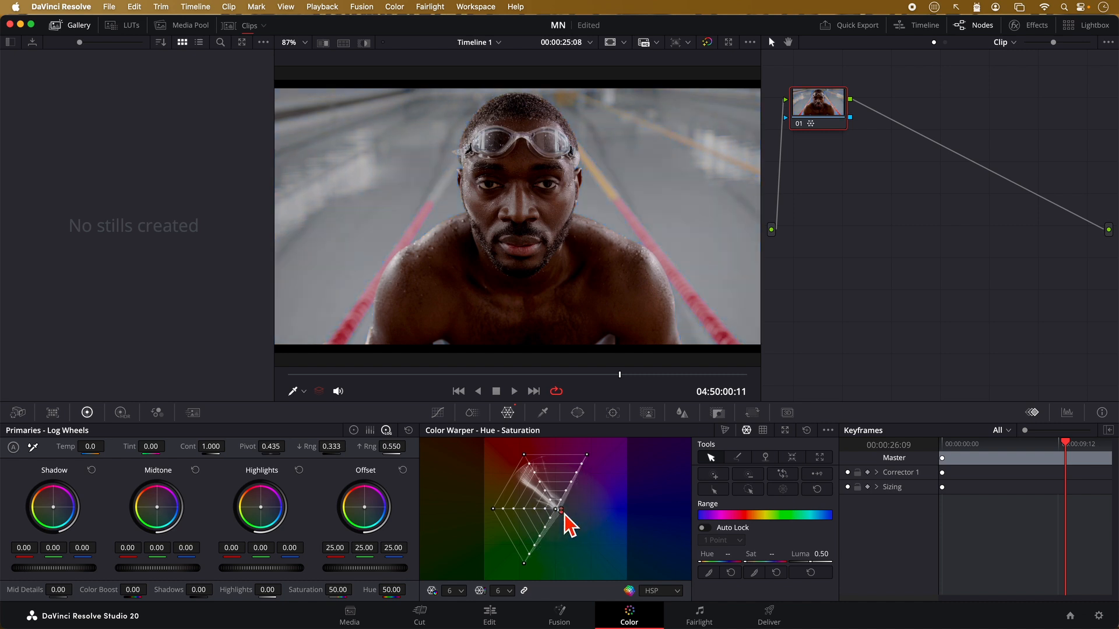
drag(559, 509, 615, 494)
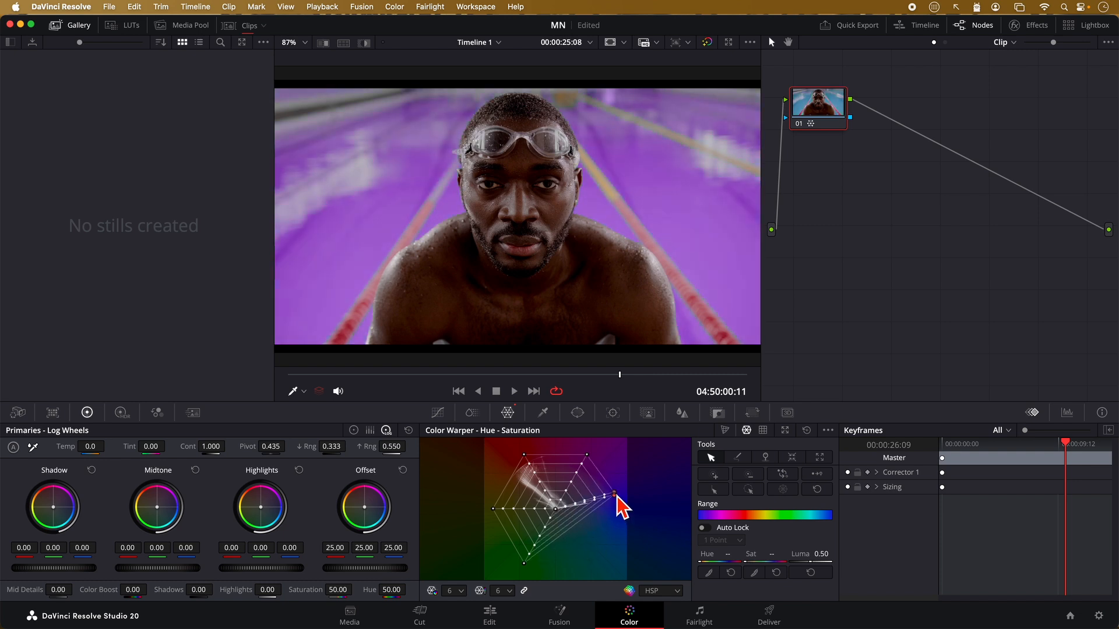
drag(616, 494, 558, 555)
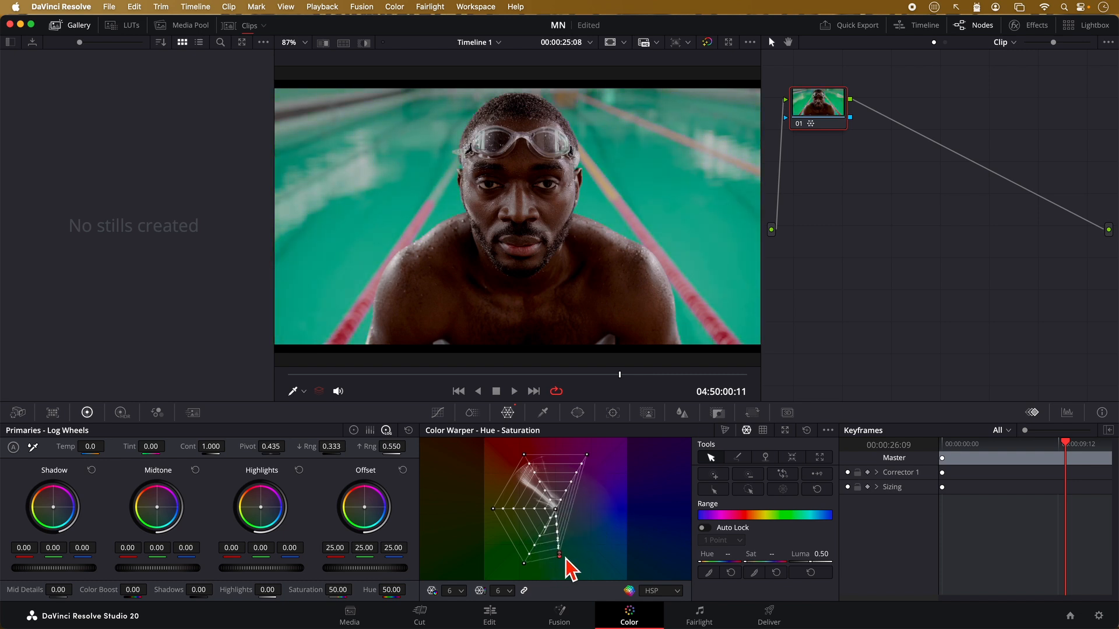
drag(559, 556, 603, 521)
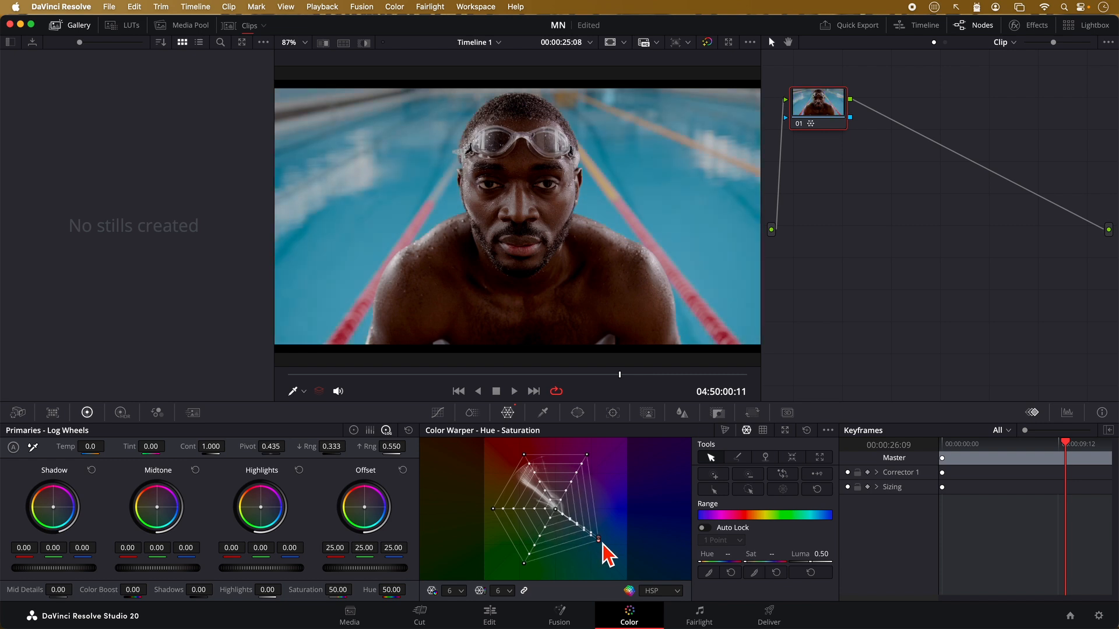
drag(598, 541, 606, 530)
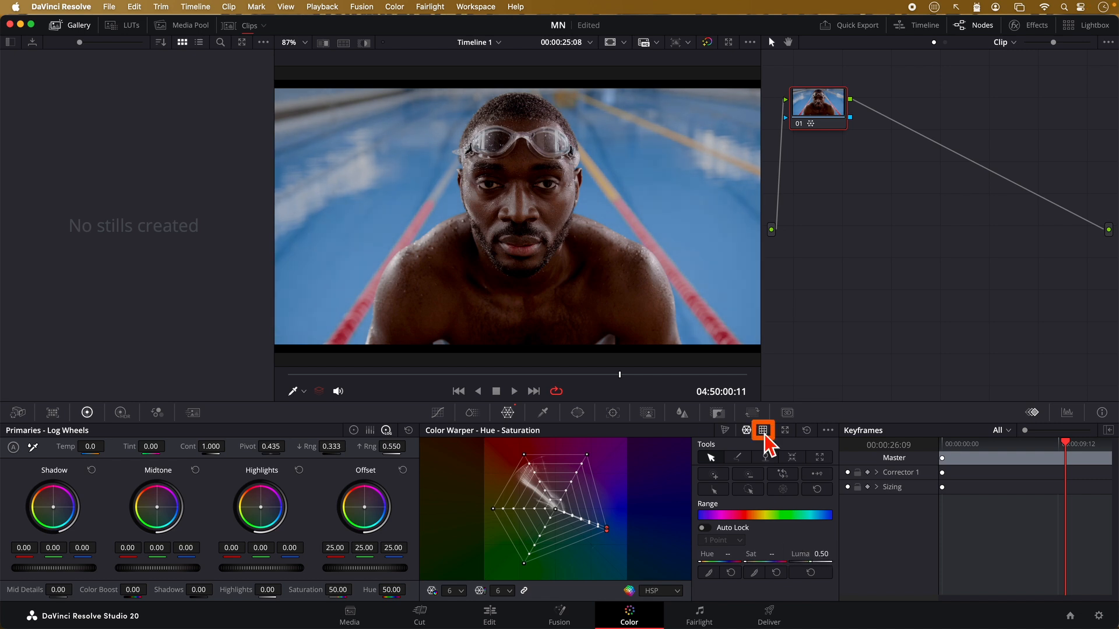
Switch to the Chroma-Luma grid and inspect Grid 1's blue column
click(762, 430)
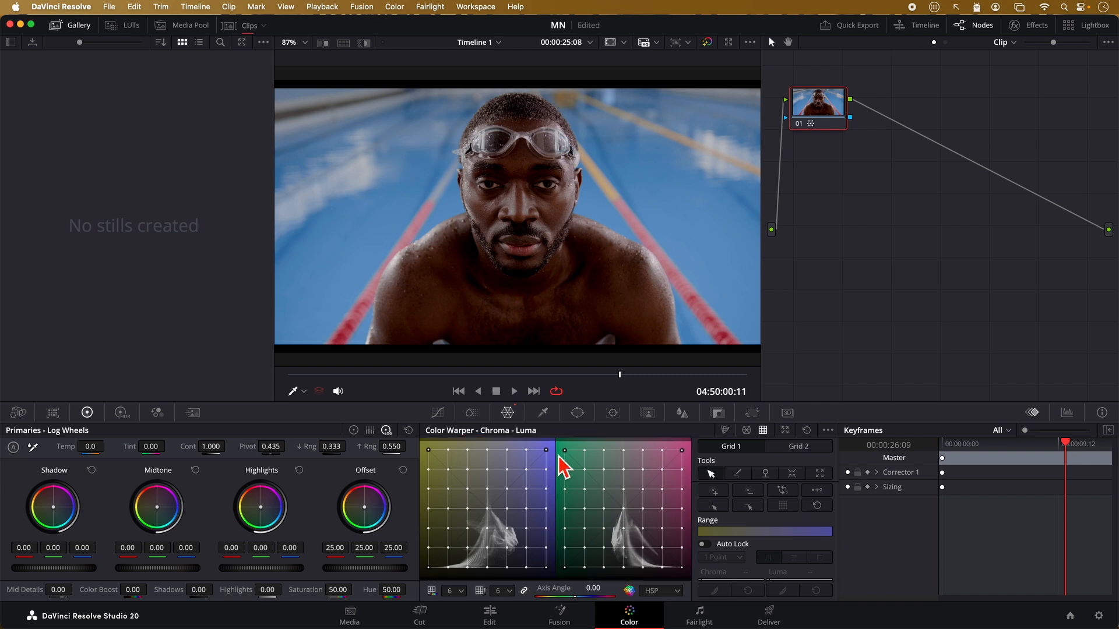
mouse_move(537, 447)
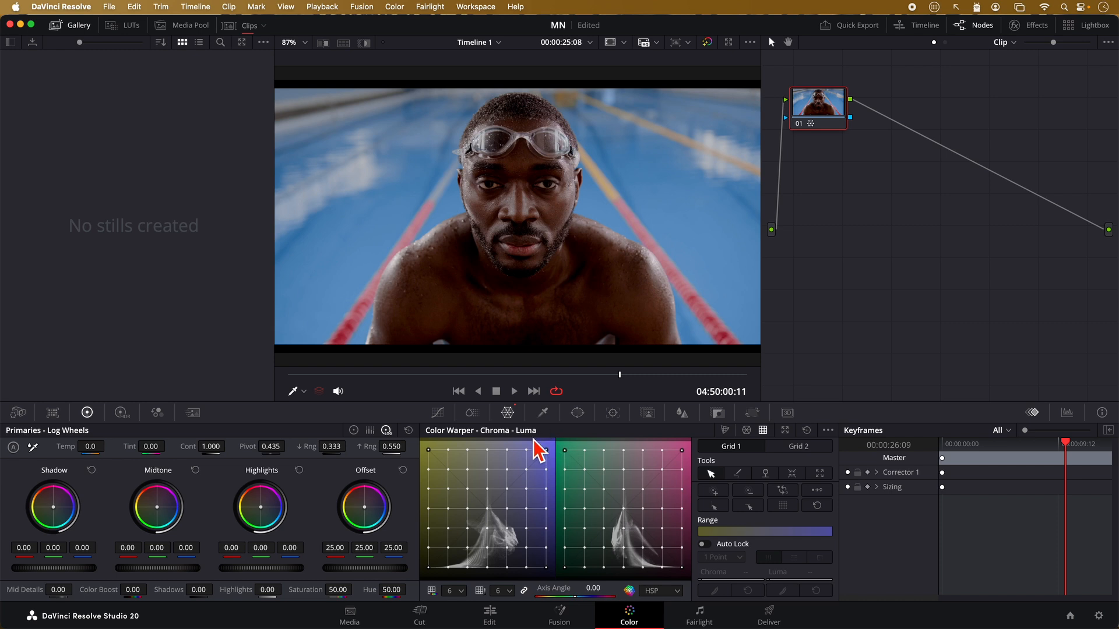
mouse_move(546, 462)
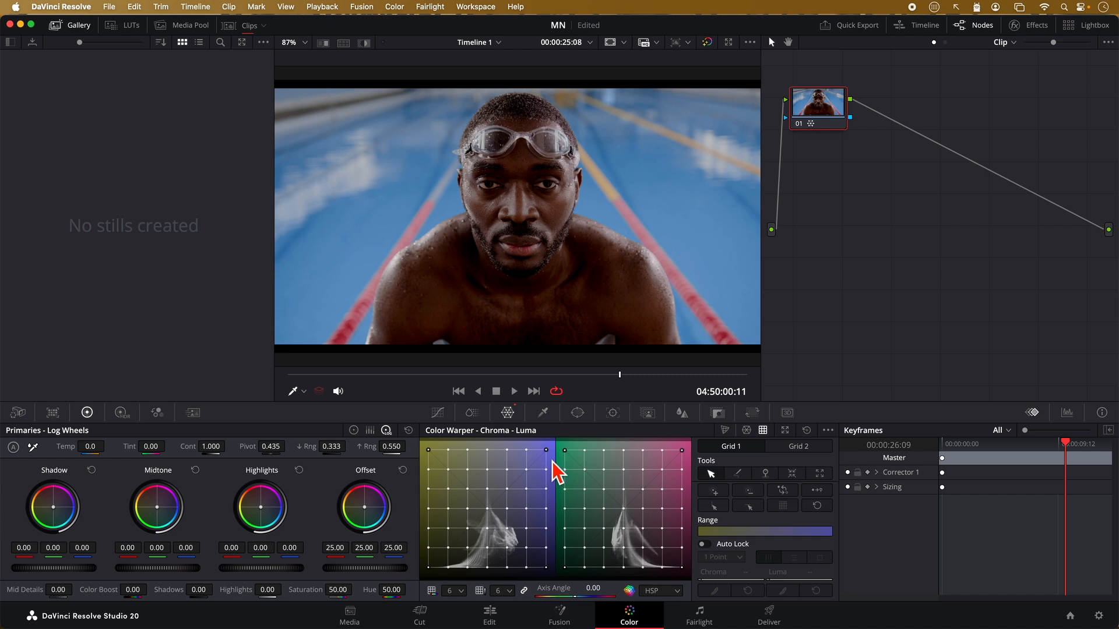
mouse_move(567, 470)
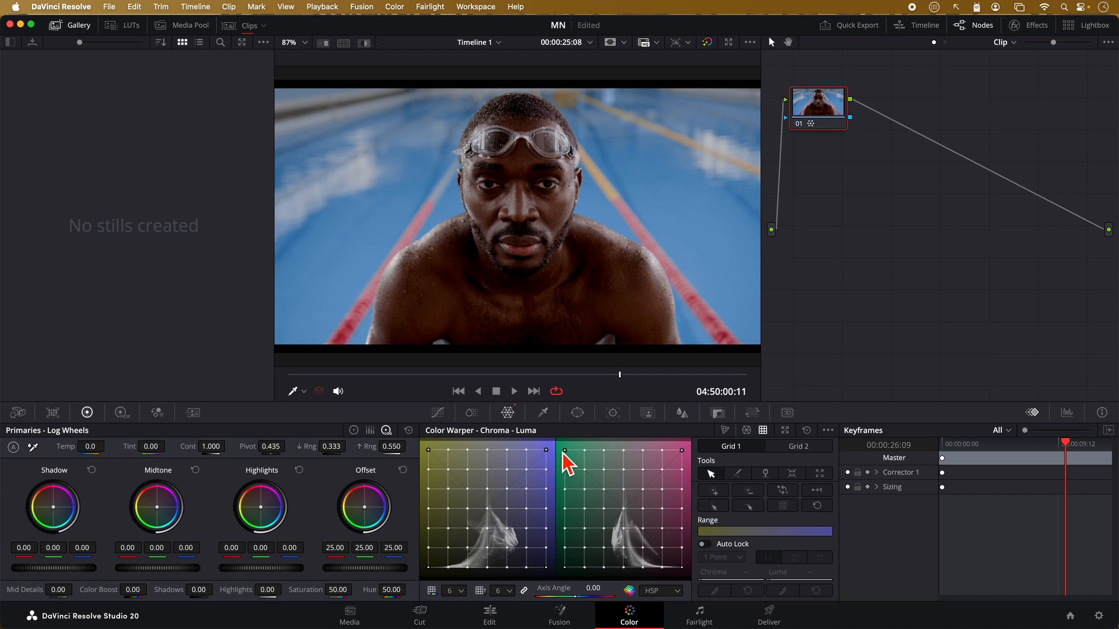
mouse_move(557, 501)
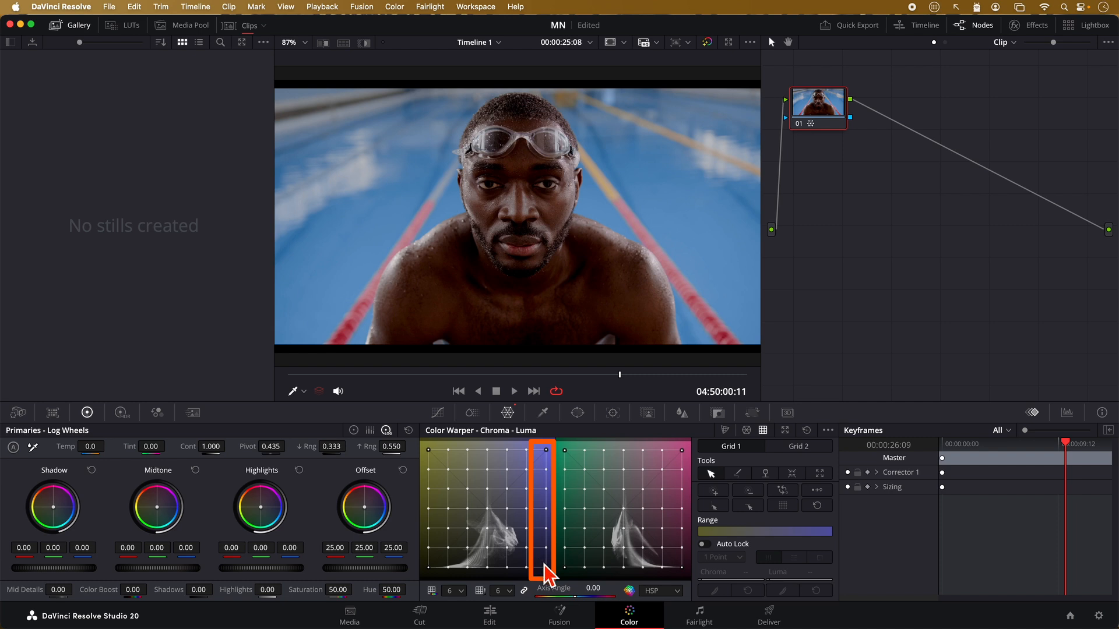
mouse_move(548, 569)
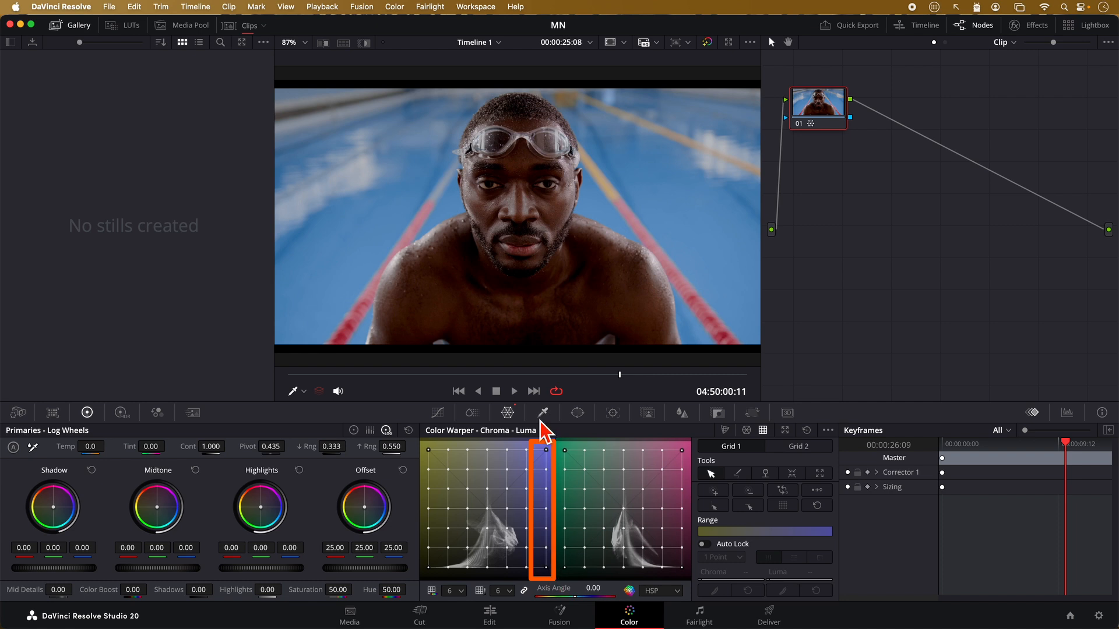
mouse_move(561, 588)
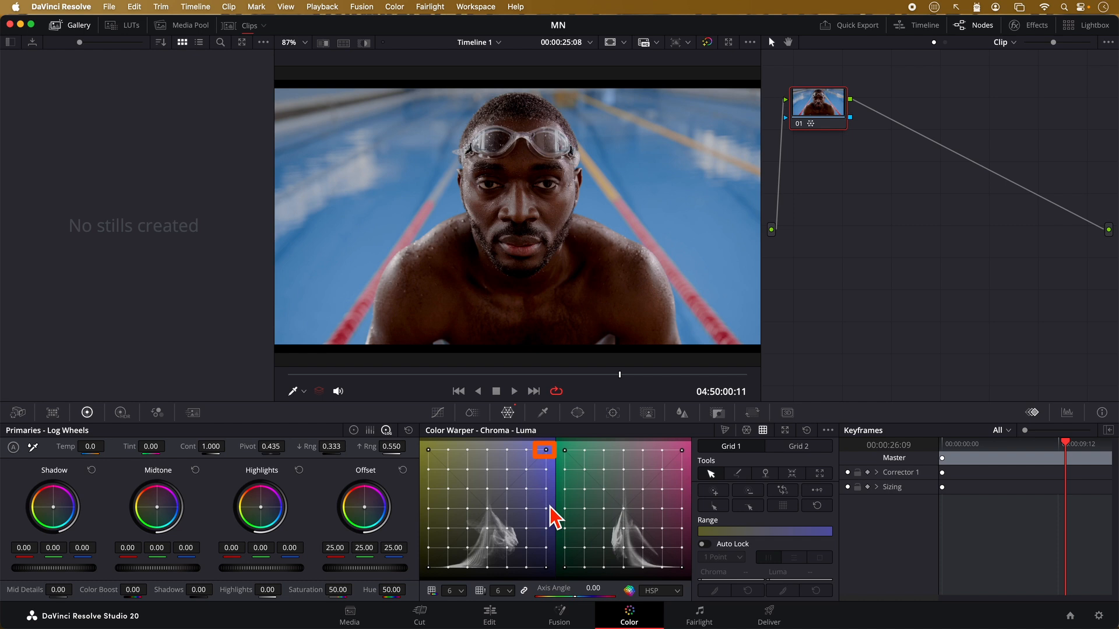
Desaturate and darken the brightest pool blues, then push skin tones to saturated red
drag(544, 449, 547, 450)
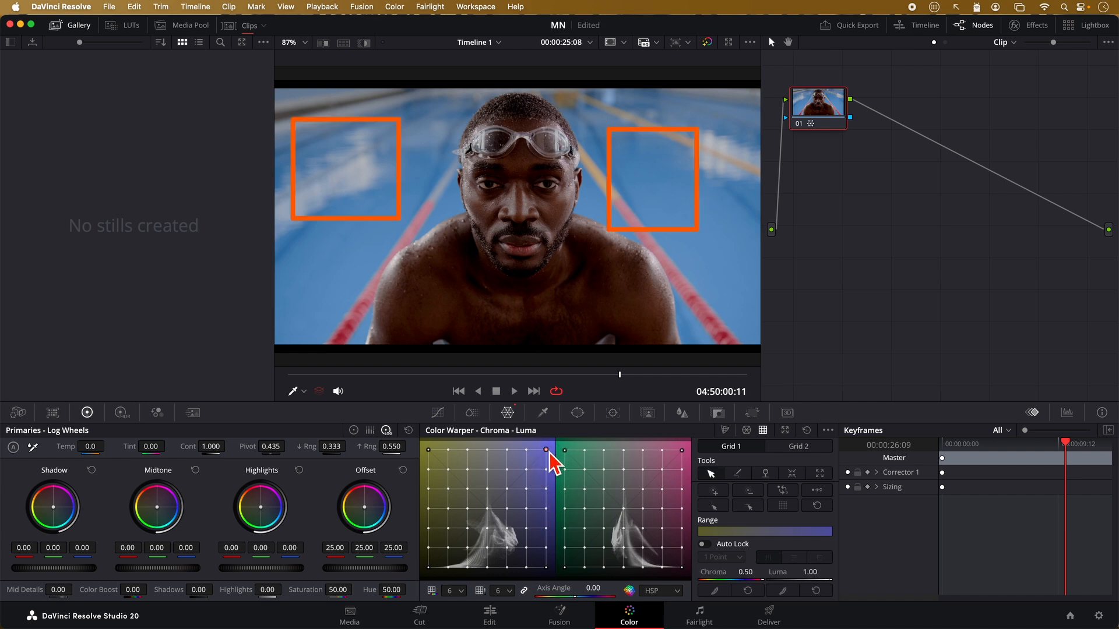
drag(546, 449, 546, 505)
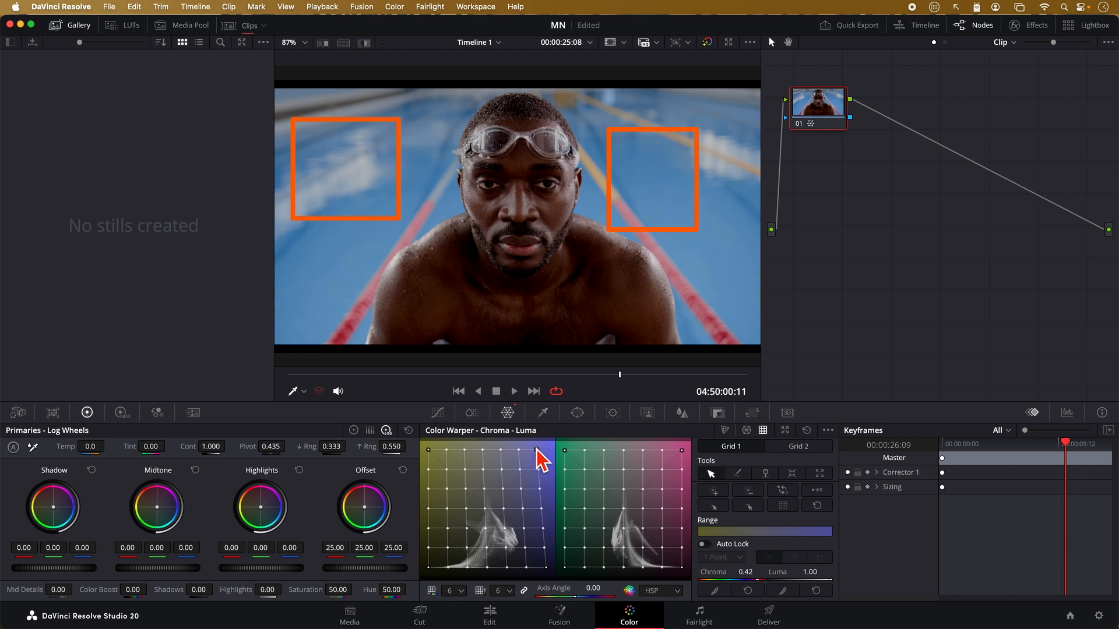
drag(538, 457, 486, 449)
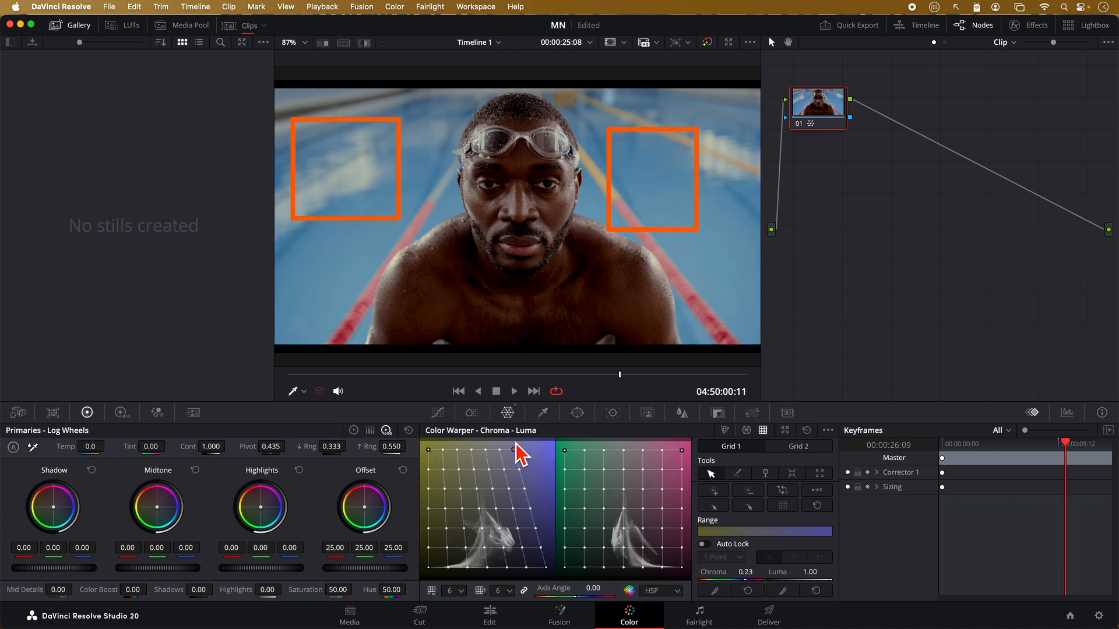
drag(517, 445, 436, 449)
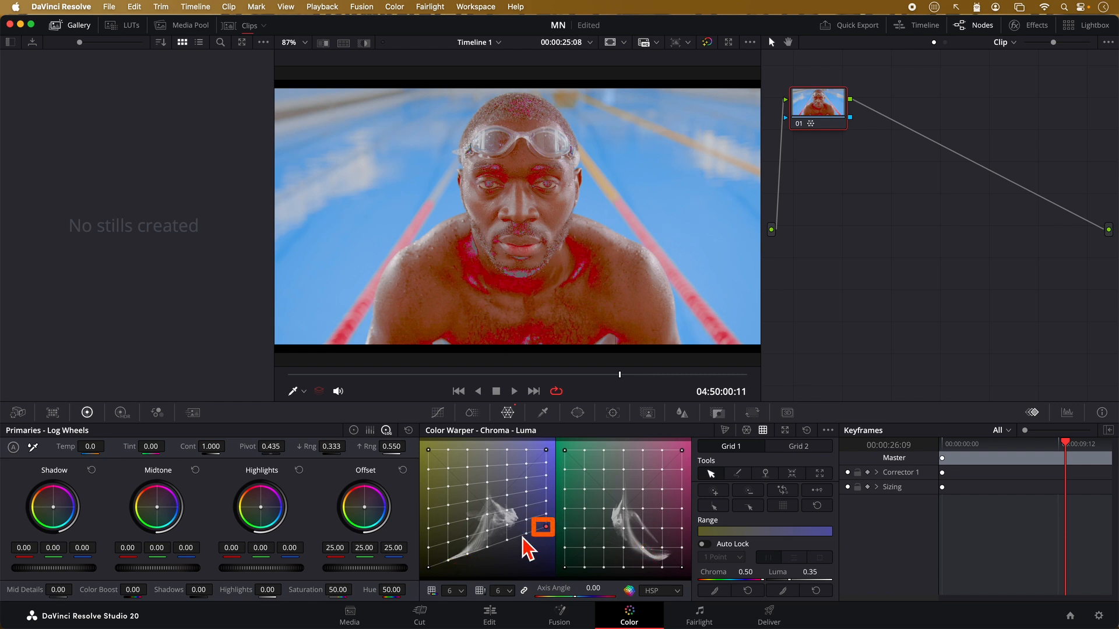
mouse_move(558, 521)
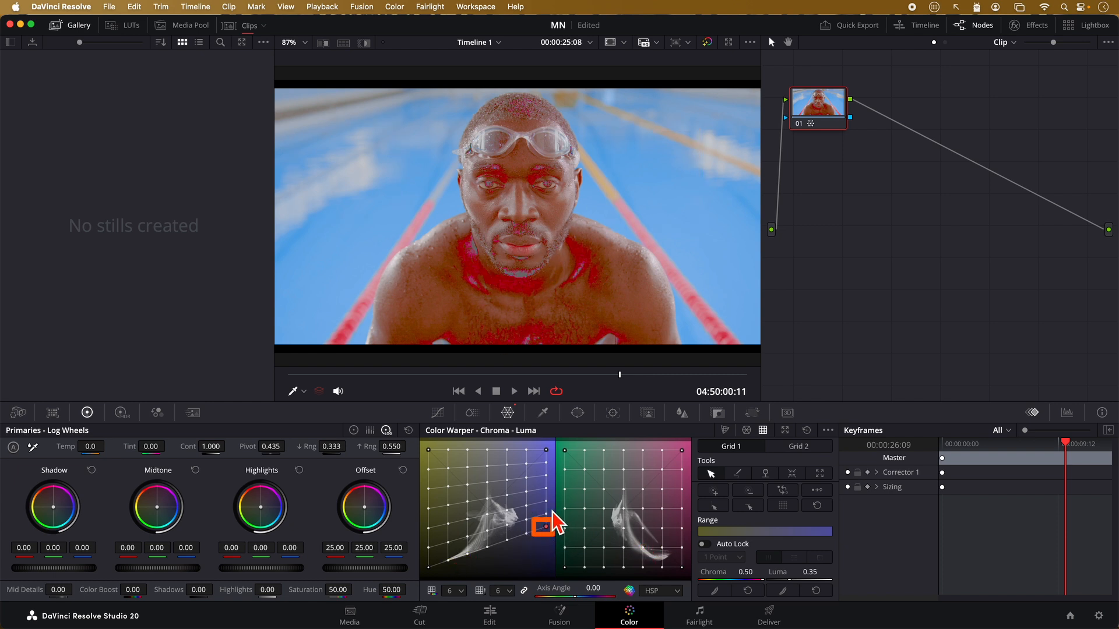
drag(550, 525, 489, 546)
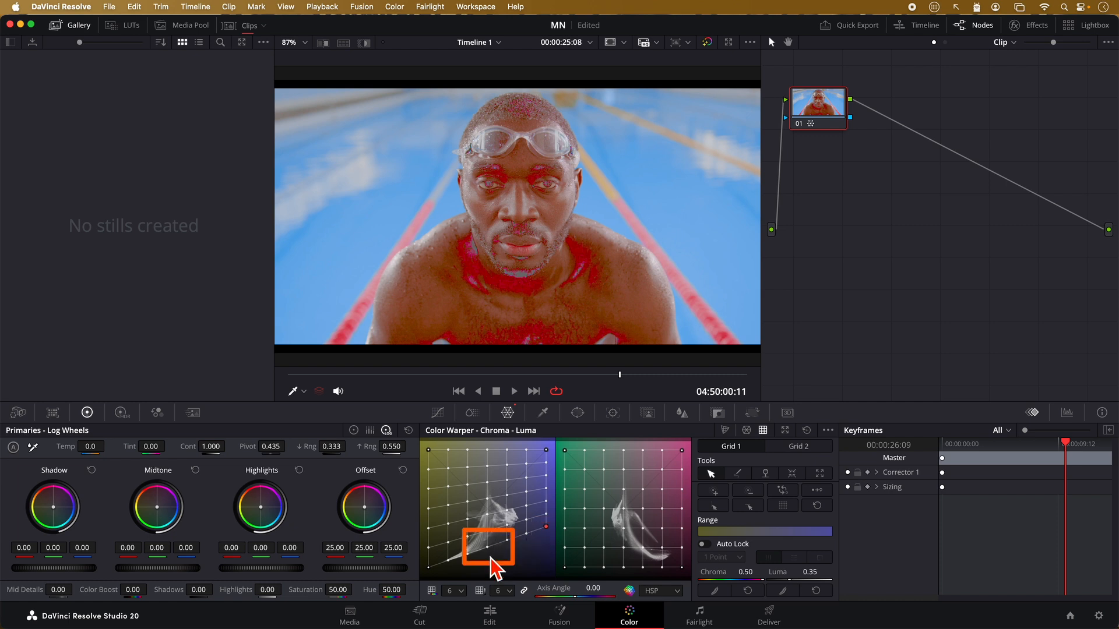
mouse_move(494, 575)
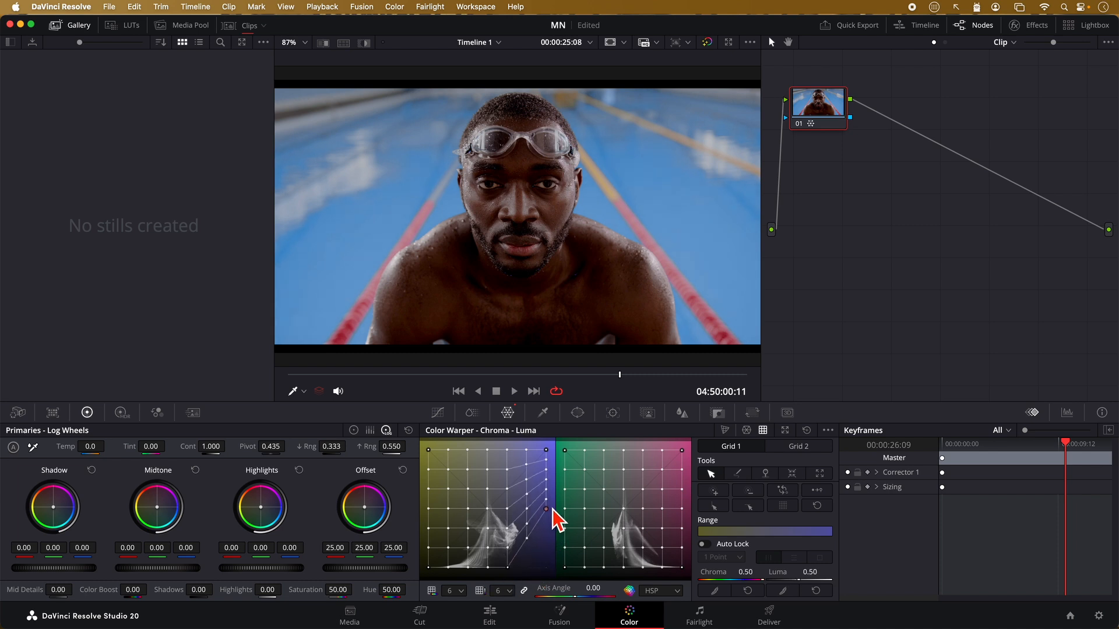
Move the saturated blue column up and down, finally lowering it to darken the water
drag(545, 509, 543, 491)
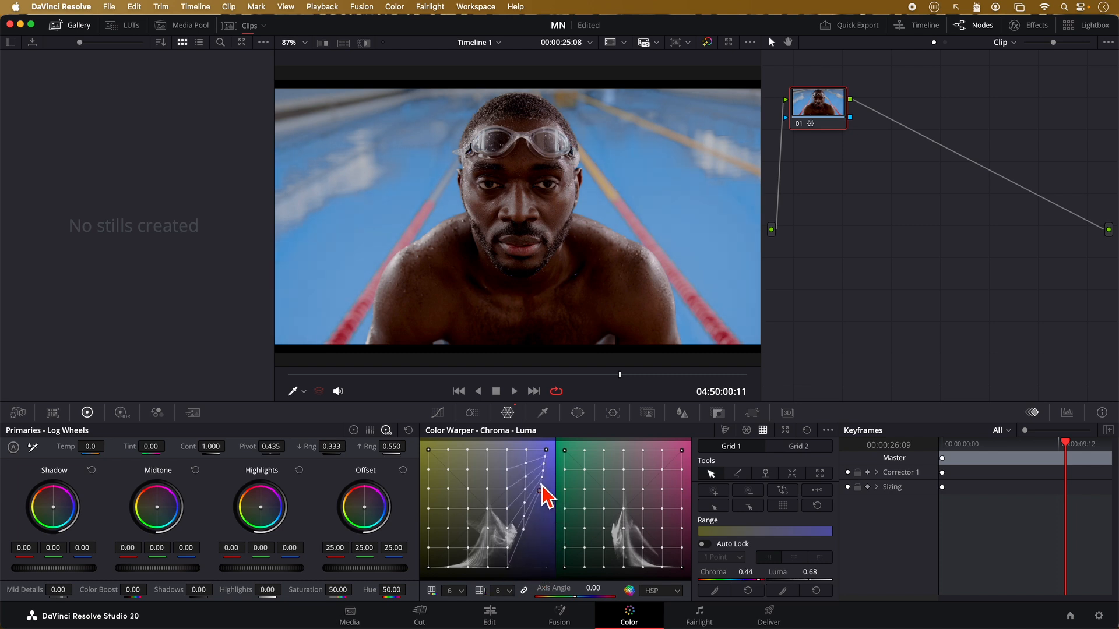
drag(543, 493, 547, 489)
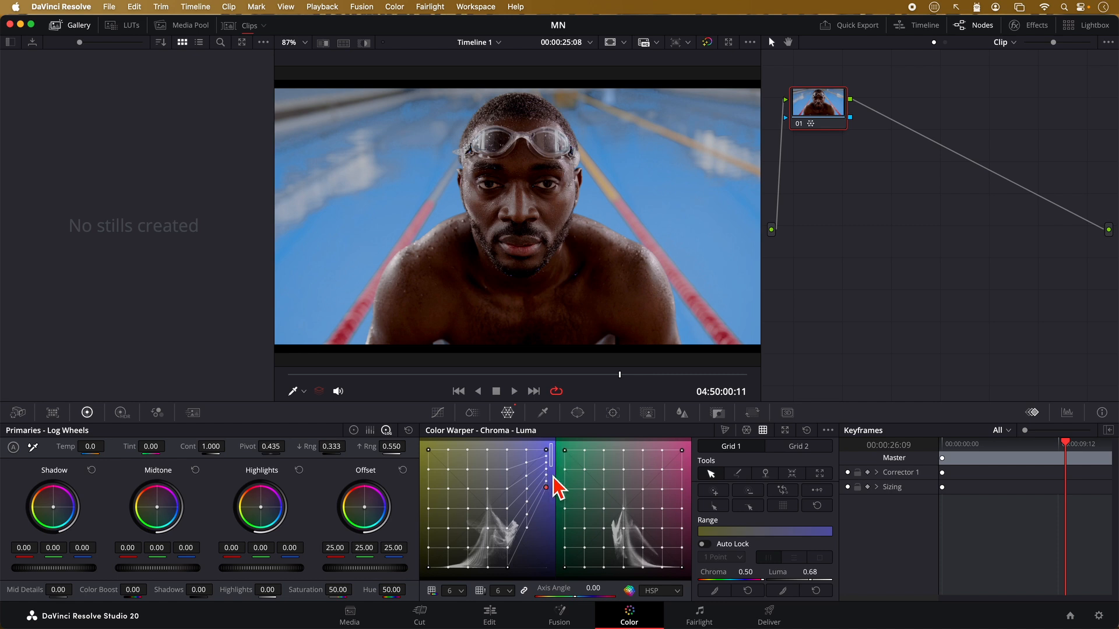
drag(547, 487, 547, 543)
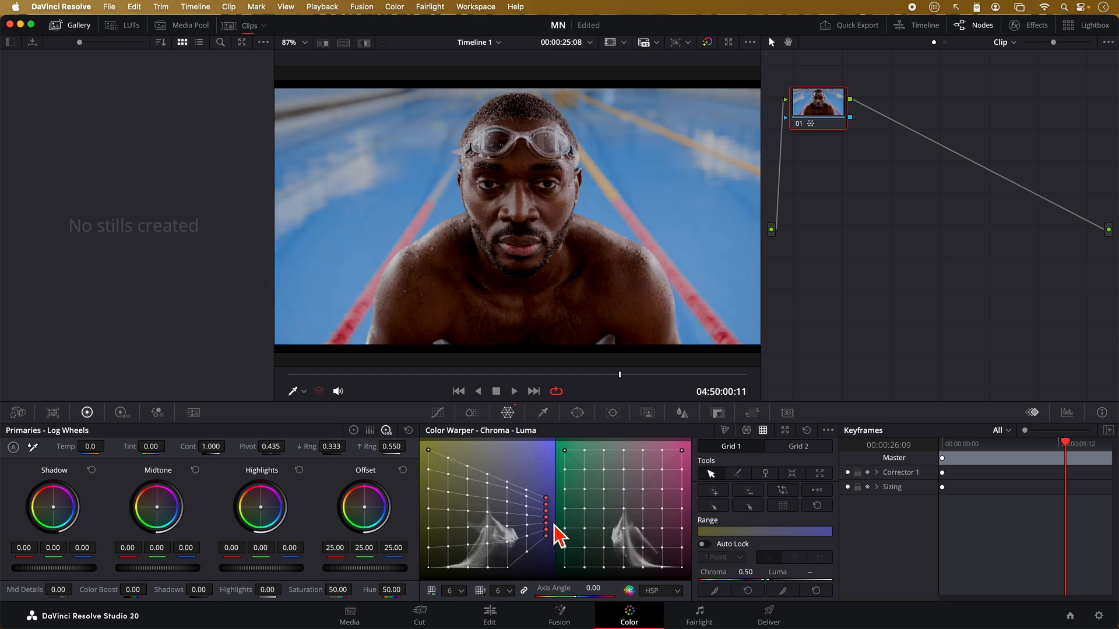
drag(546, 518, 508, 453)
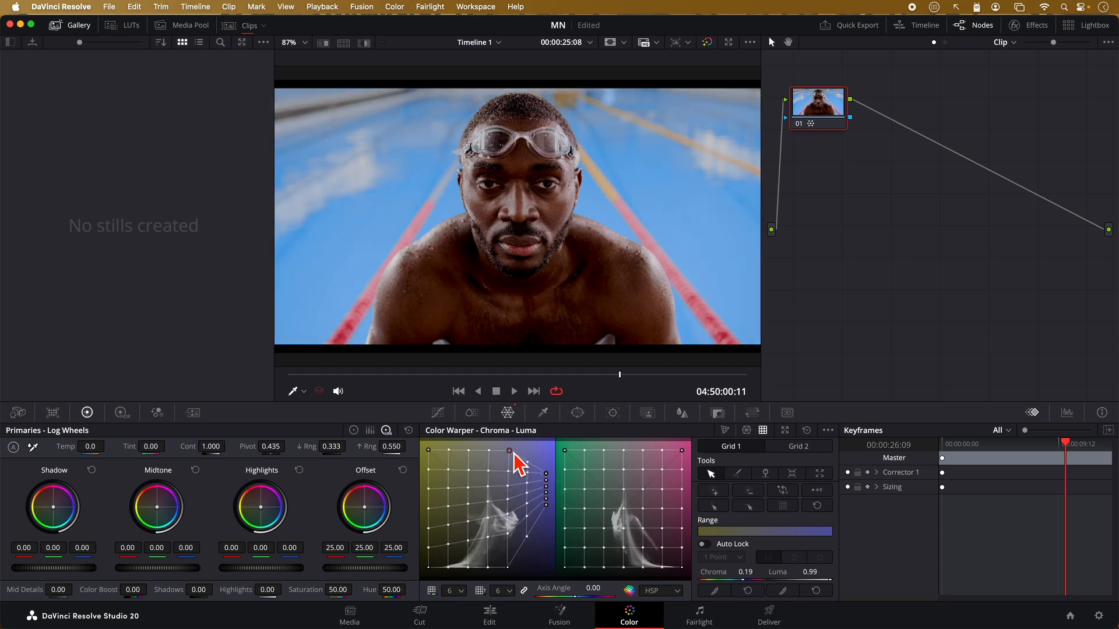
drag(509, 453, 546, 514)
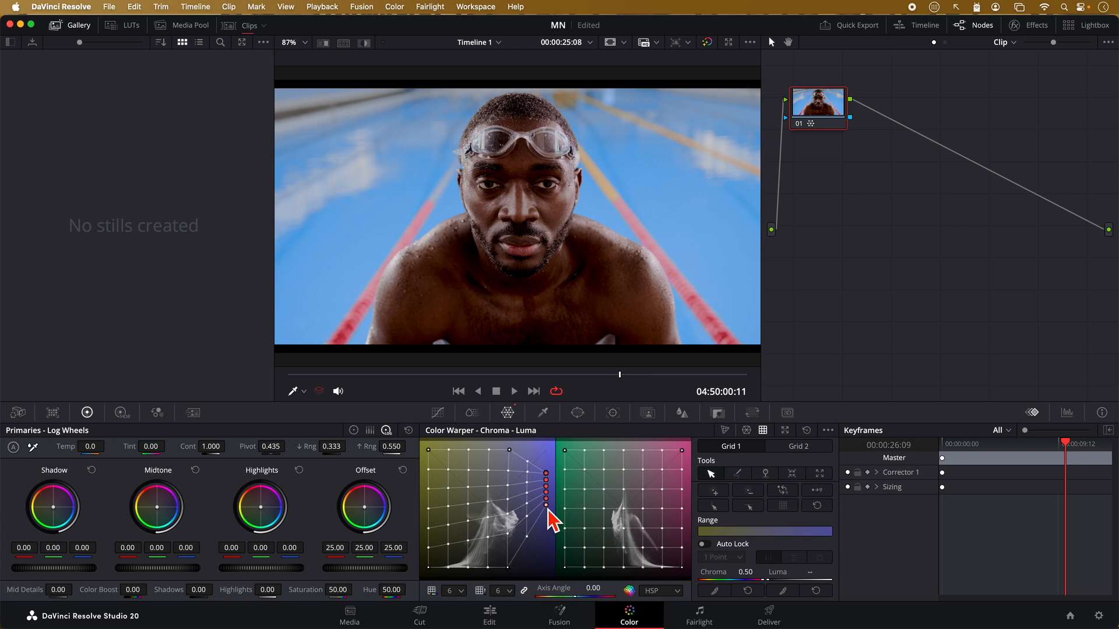
drag(546, 492, 546, 543)
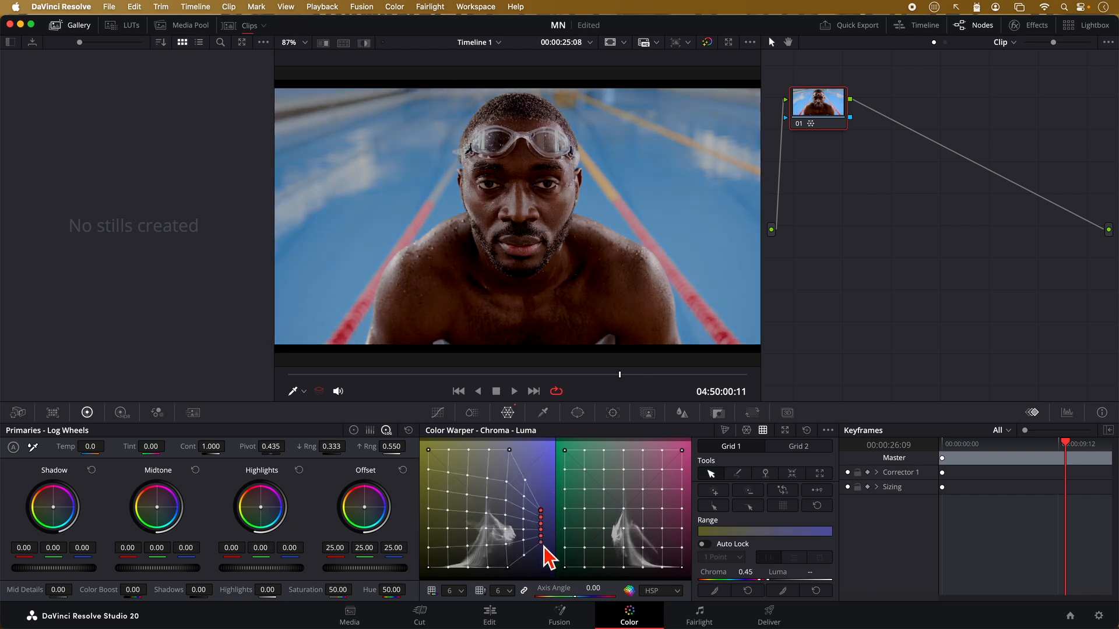
drag(541, 531, 541, 567)
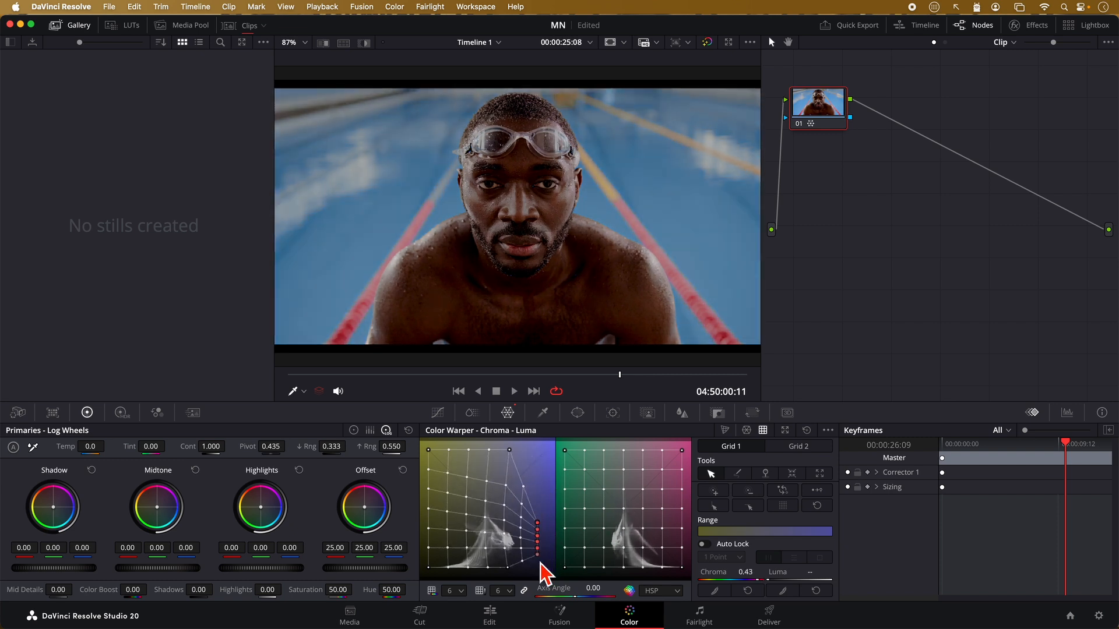
drag(538, 543, 514, 511)
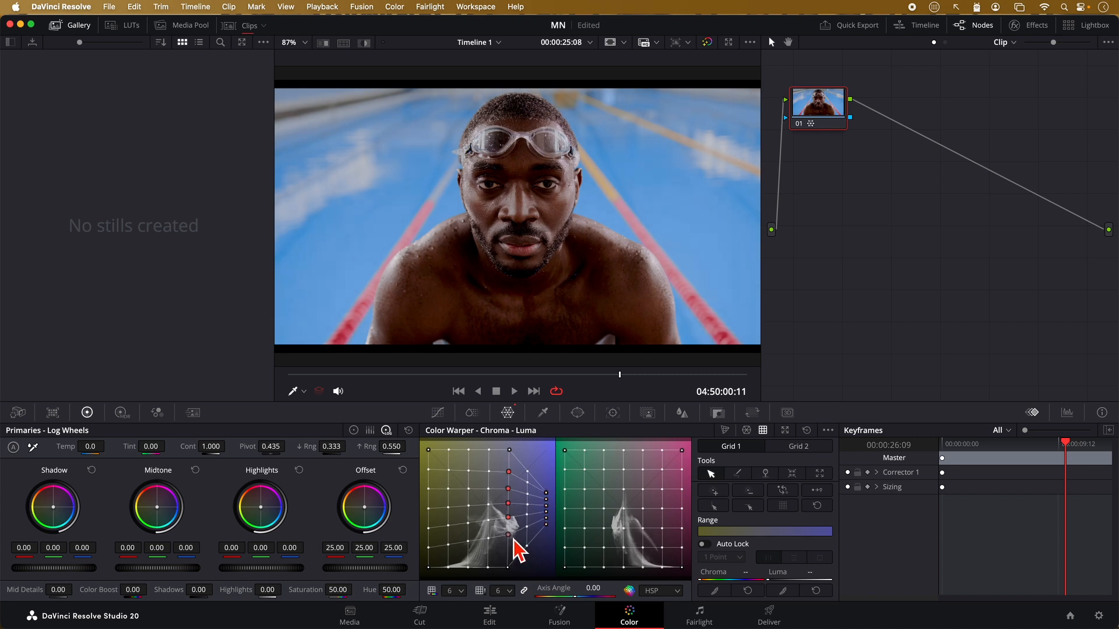
Reshape the inner and saturated blue columns of the left Chroma-Luma grid again
drag(508, 549, 508, 489)
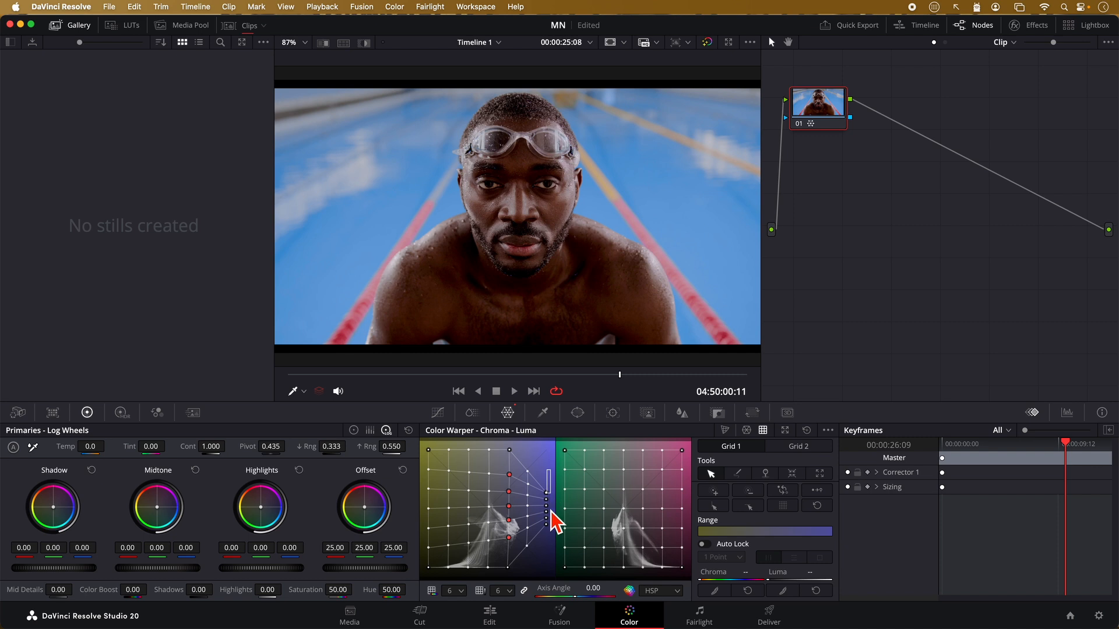
drag(547, 500, 541, 528)
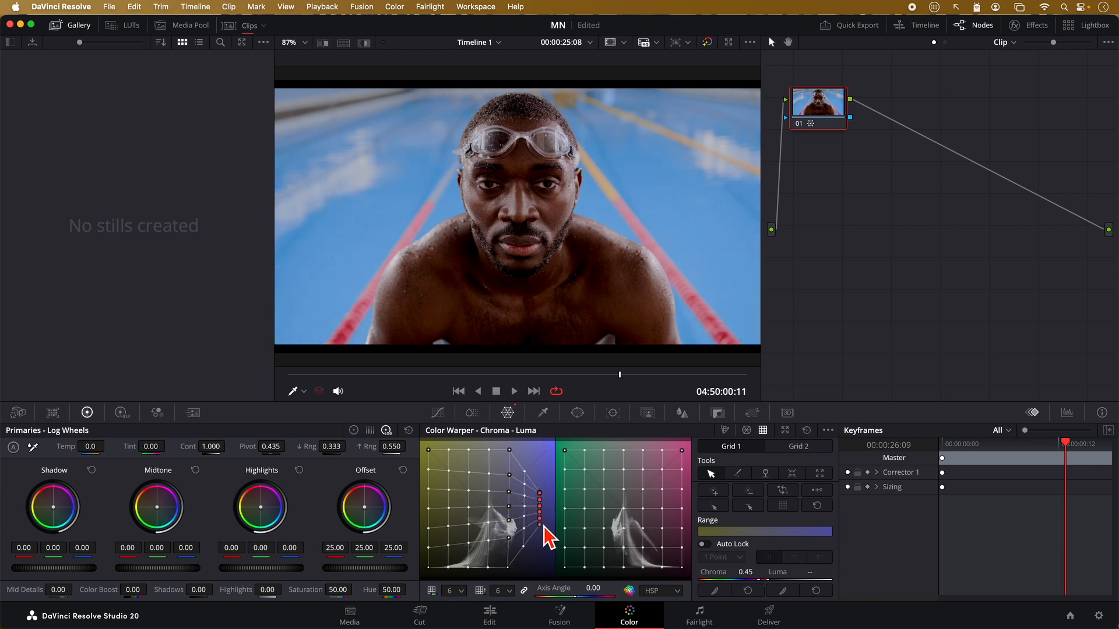
drag(540, 496, 521, 571)
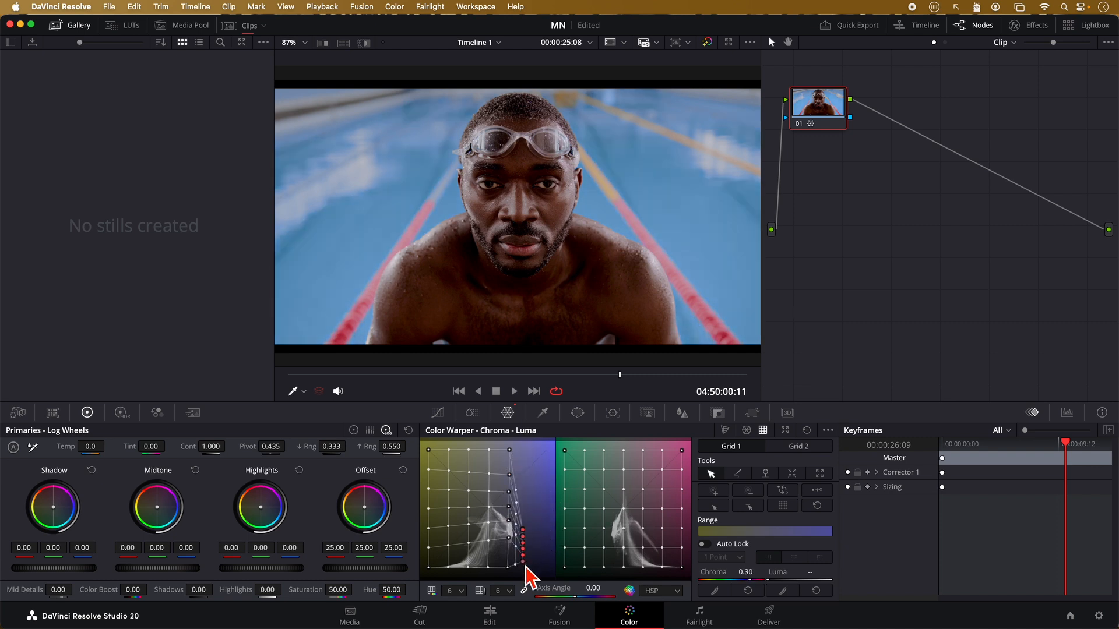
drag(528, 571, 553, 531)
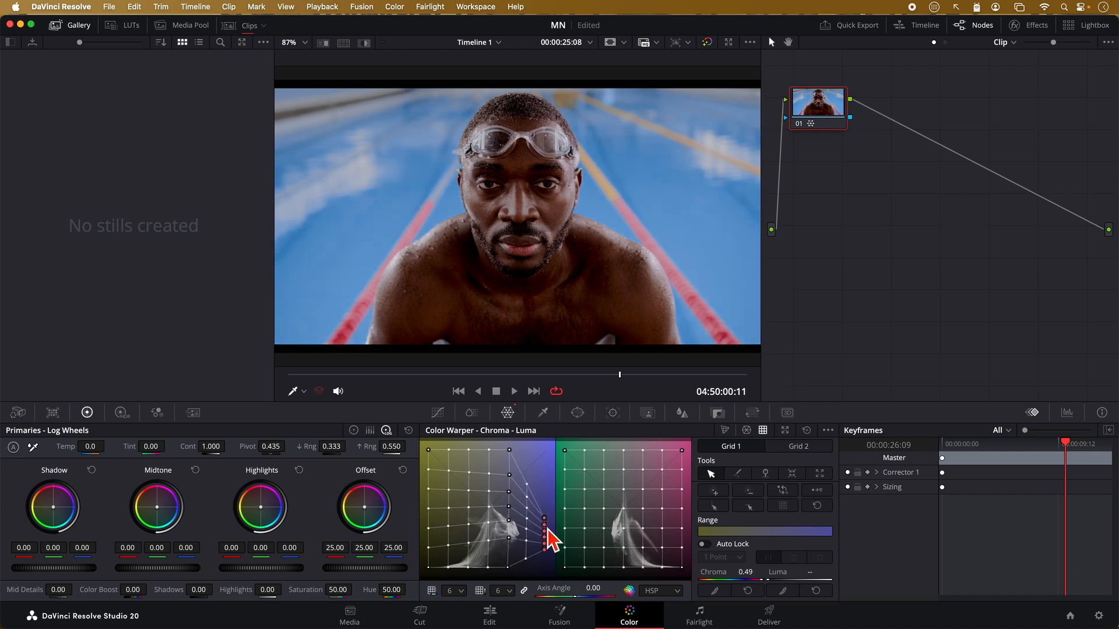
drag(546, 521, 546, 556)
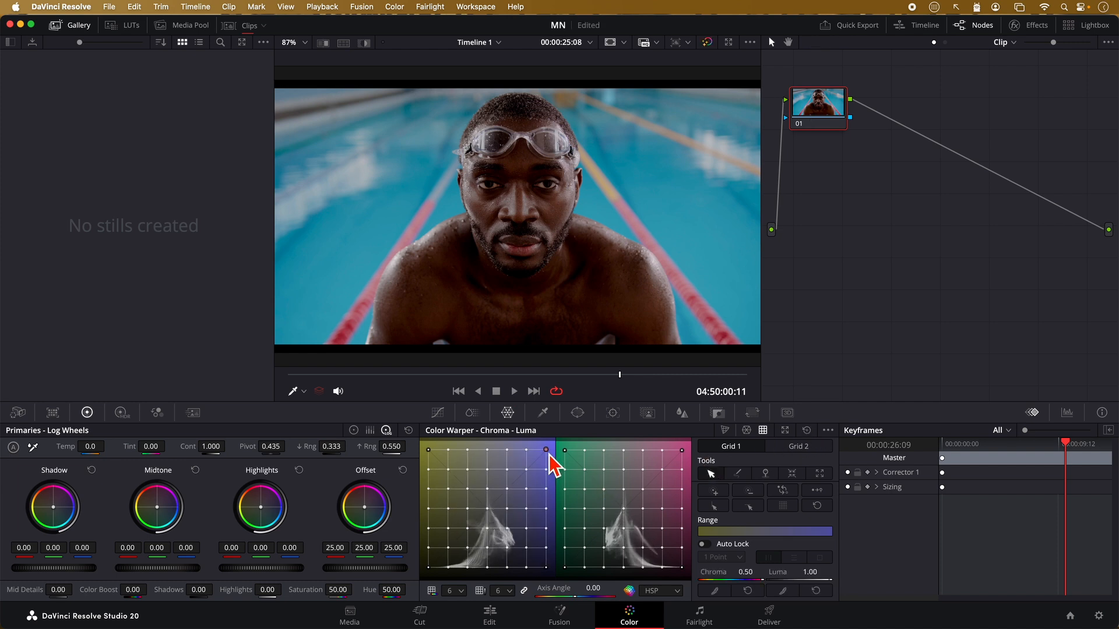
Pull the high-chroma blue corner point down to lower the pool water's luma
drag(546, 451, 542, 535)
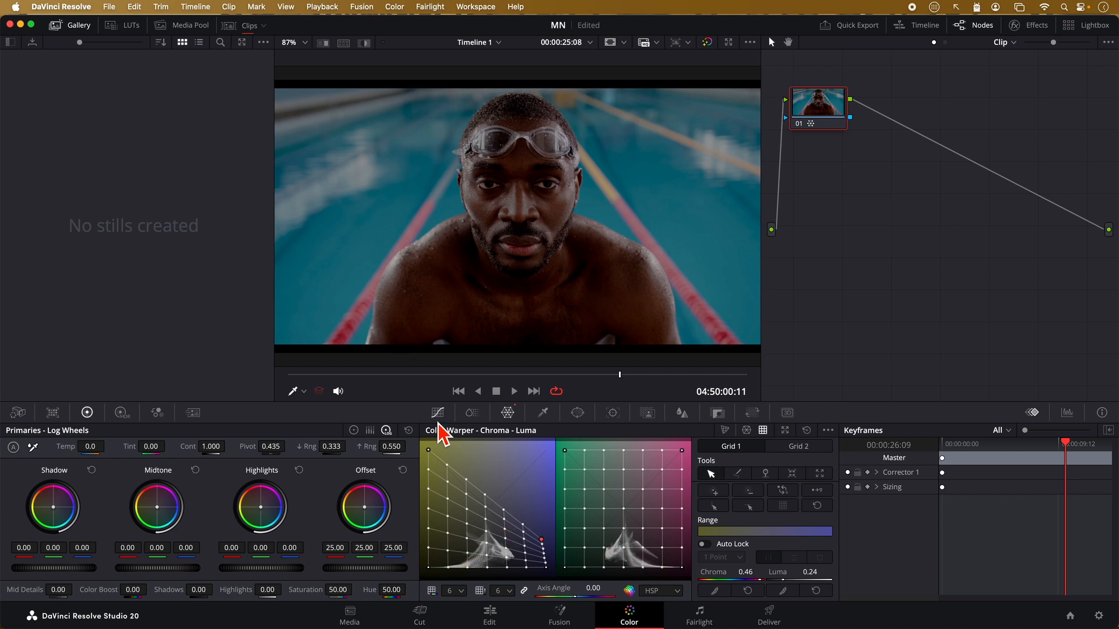
mouse_move(442, 444)
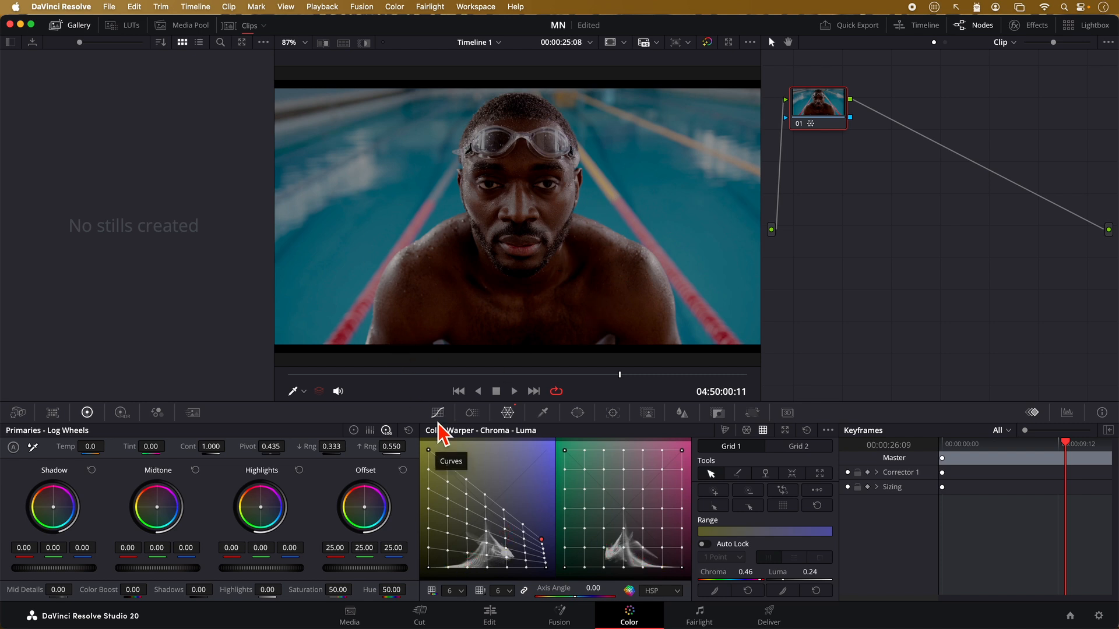
mouse_move(694, 528)
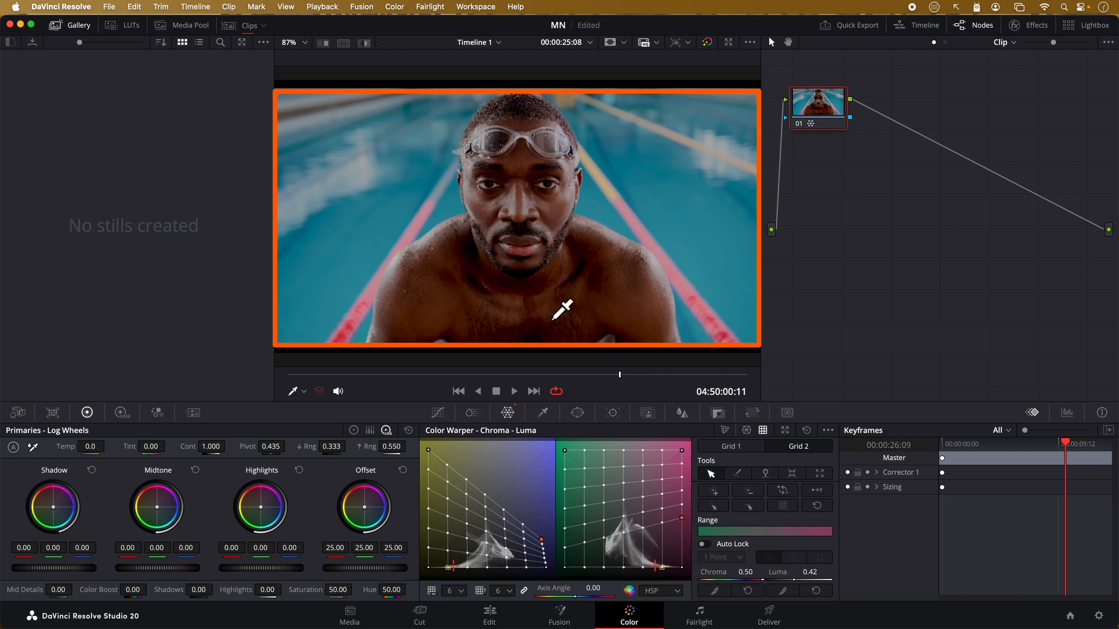
mouse_move(685, 544)
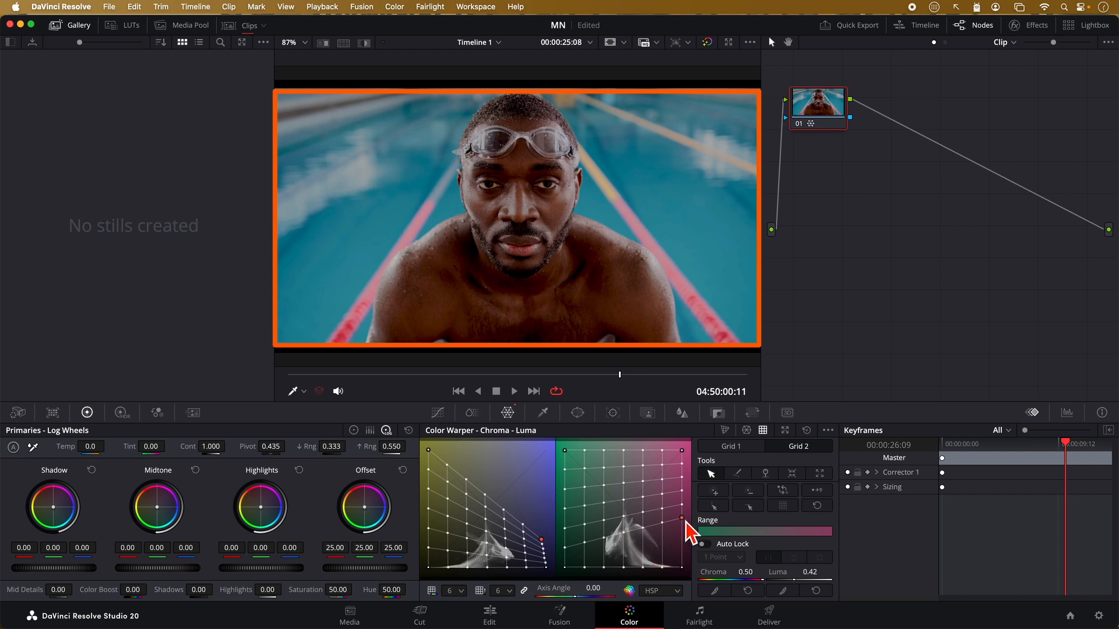
Move skin-tone points upward and toward lower chroma, brightening skin and reducing magenta
drag(685, 525, 658, 519)
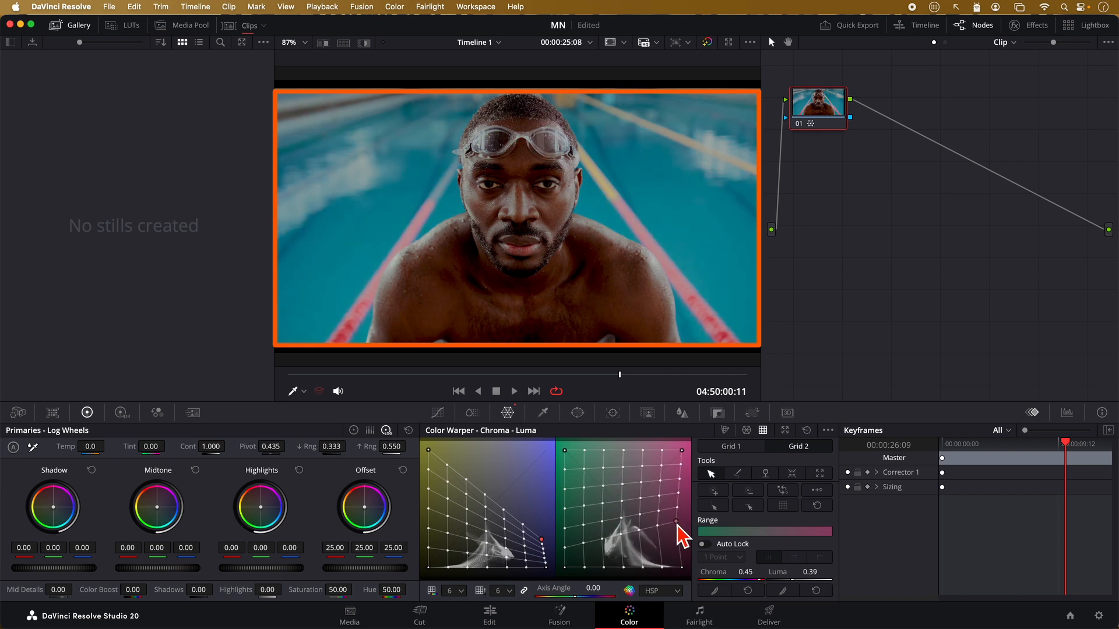
drag(681, 549, 663, 521)
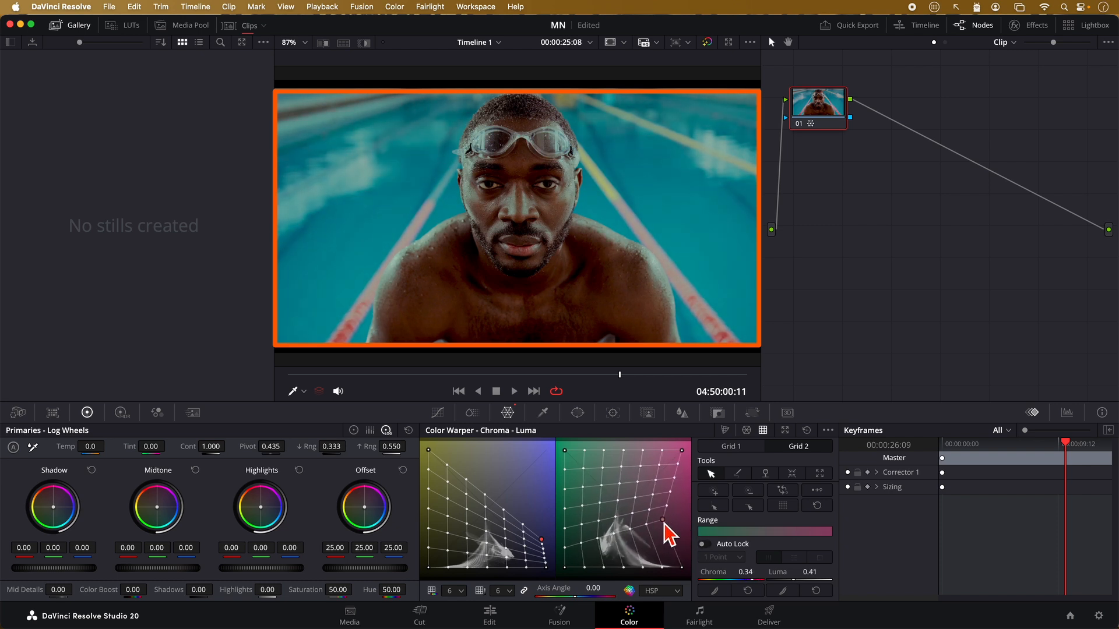
drag(661, 522, 646, 513)
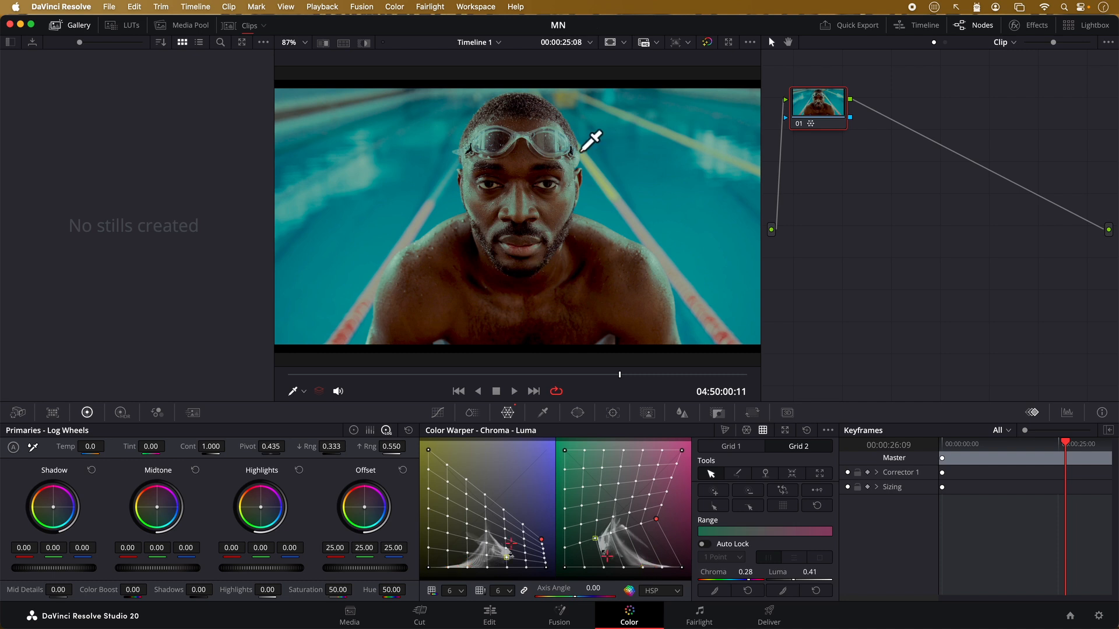
mouse_move(635, 267)
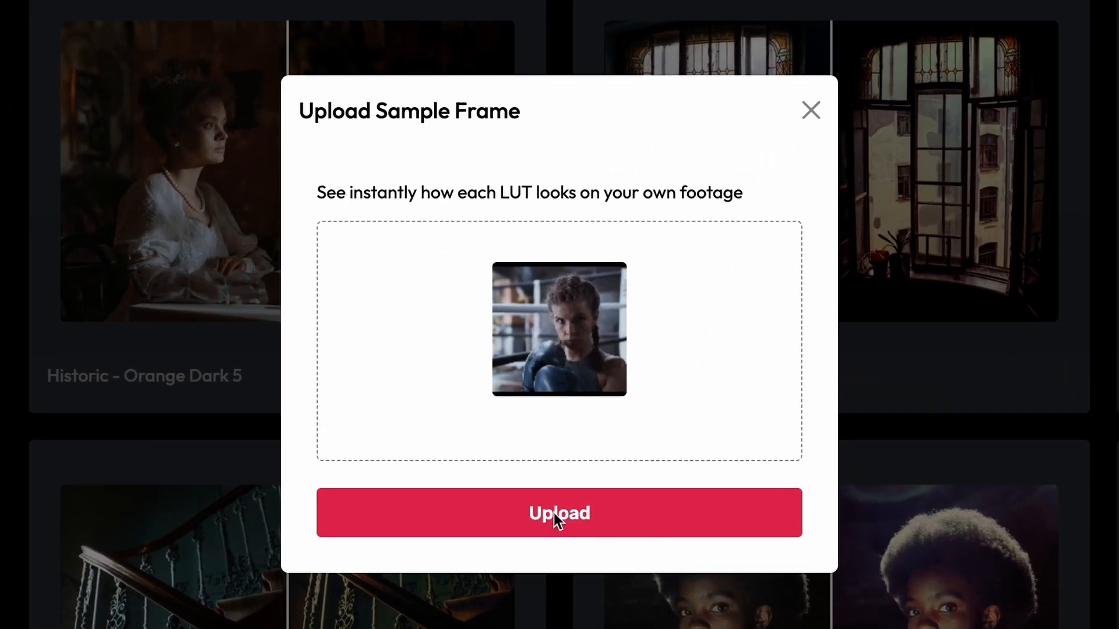
Upload the boxer frame so every LUT tile previews it as a before-and-after split
click(559, 513)
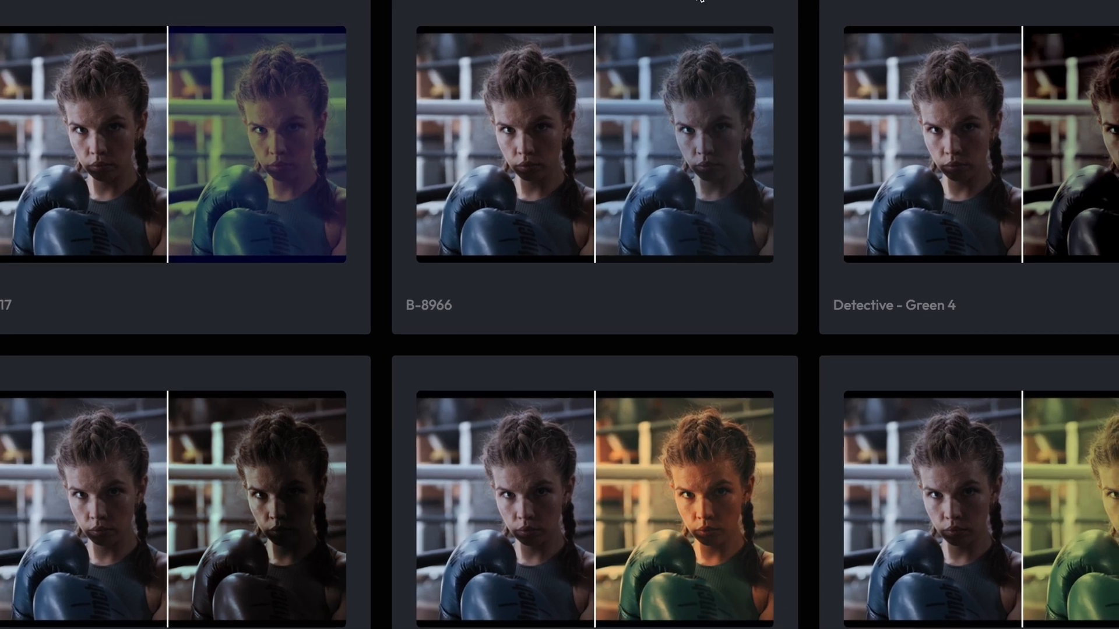